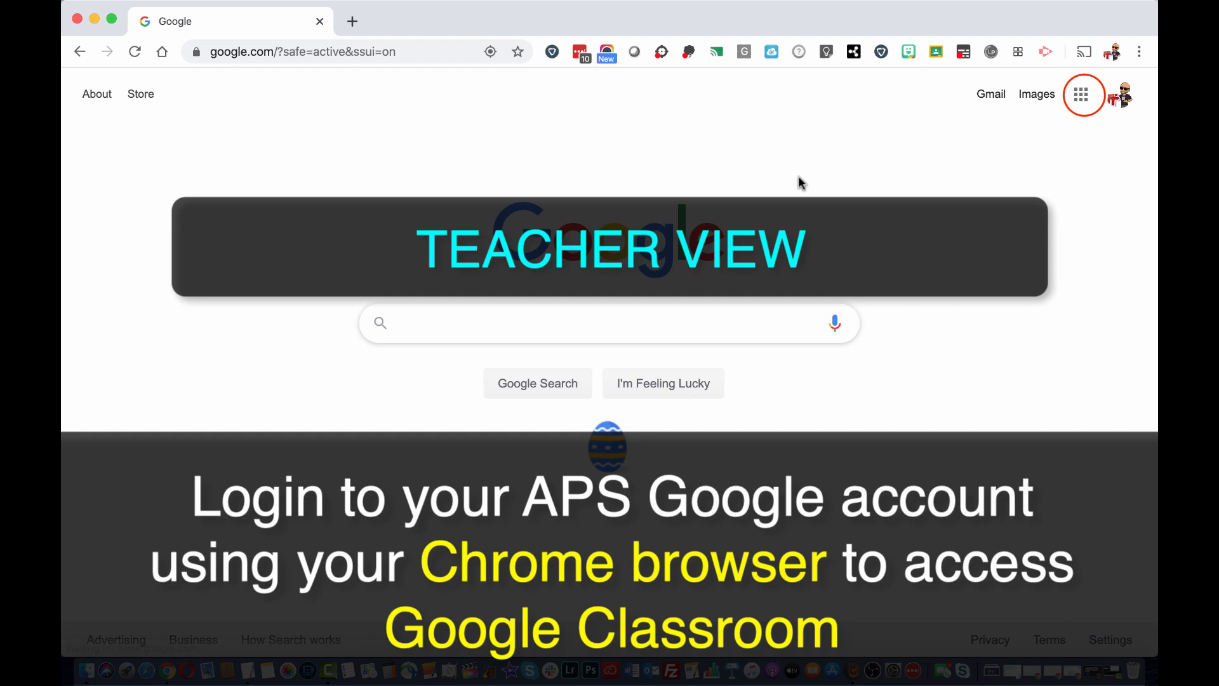
# Launch Classroom from the Google apps menu, replace the old Classes tab, and open the 5th grade class
pyautogui.click(1080, 94)
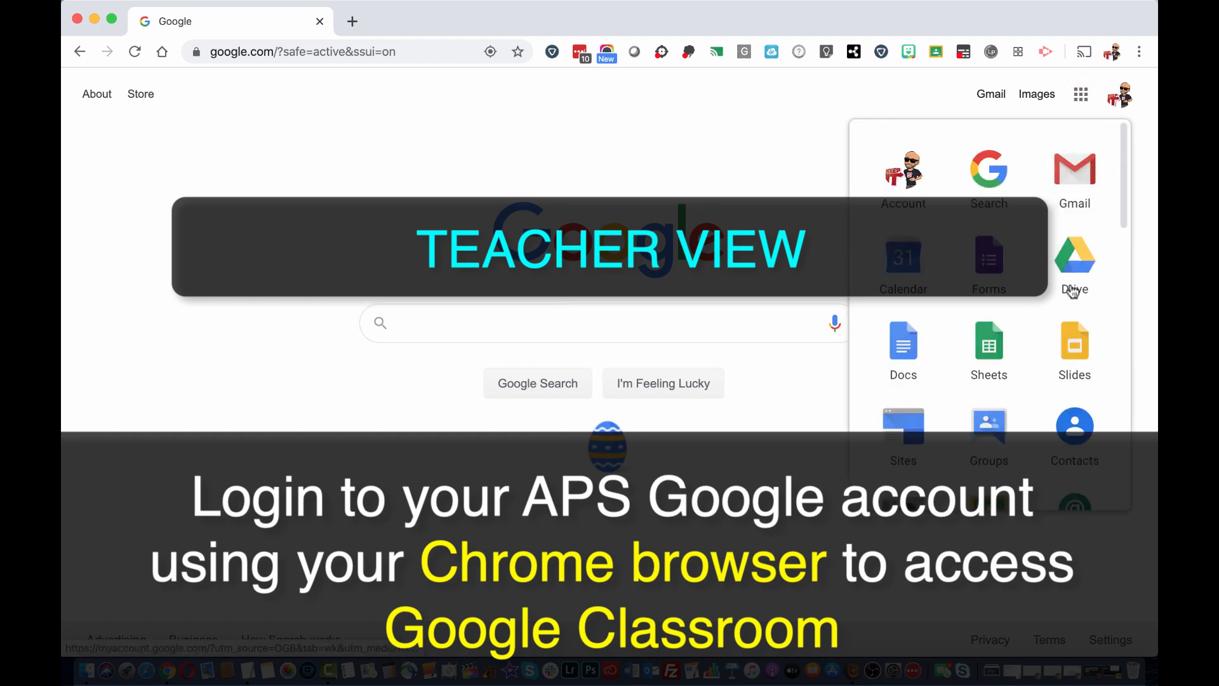
pyautogui.scroll(-3)
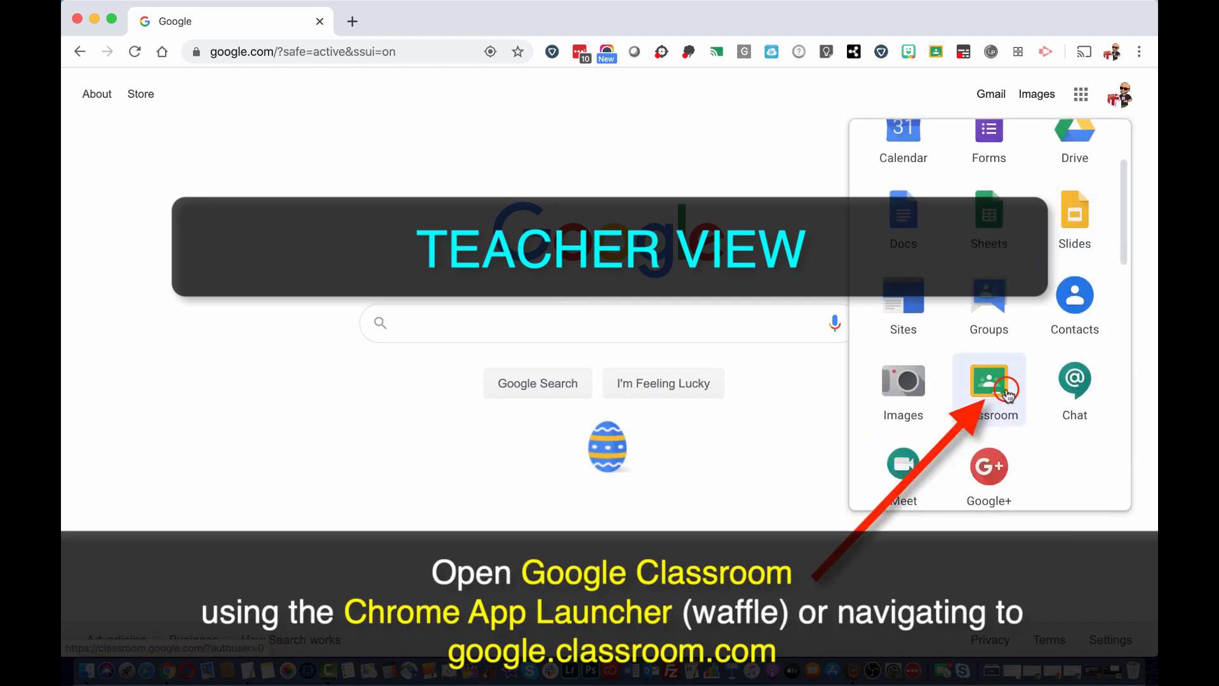
pyautogui.click(990, 381)
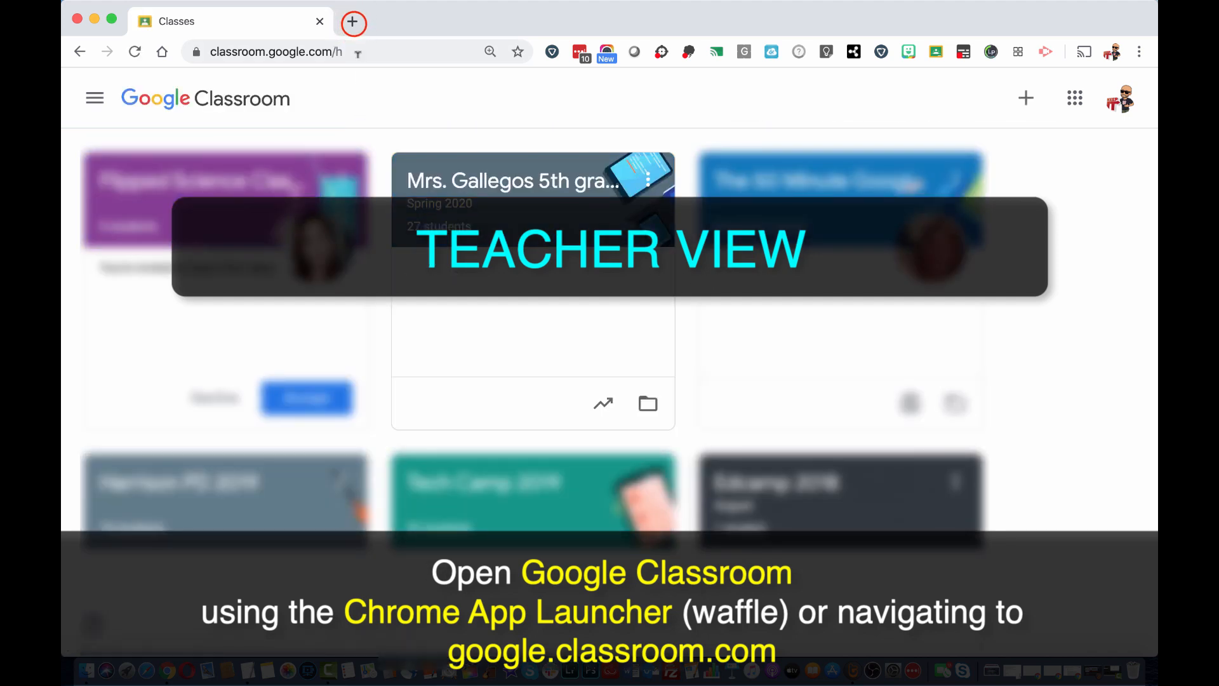
pyautogui.click(352, 21)
pyautogui.write('classroom.google.com')
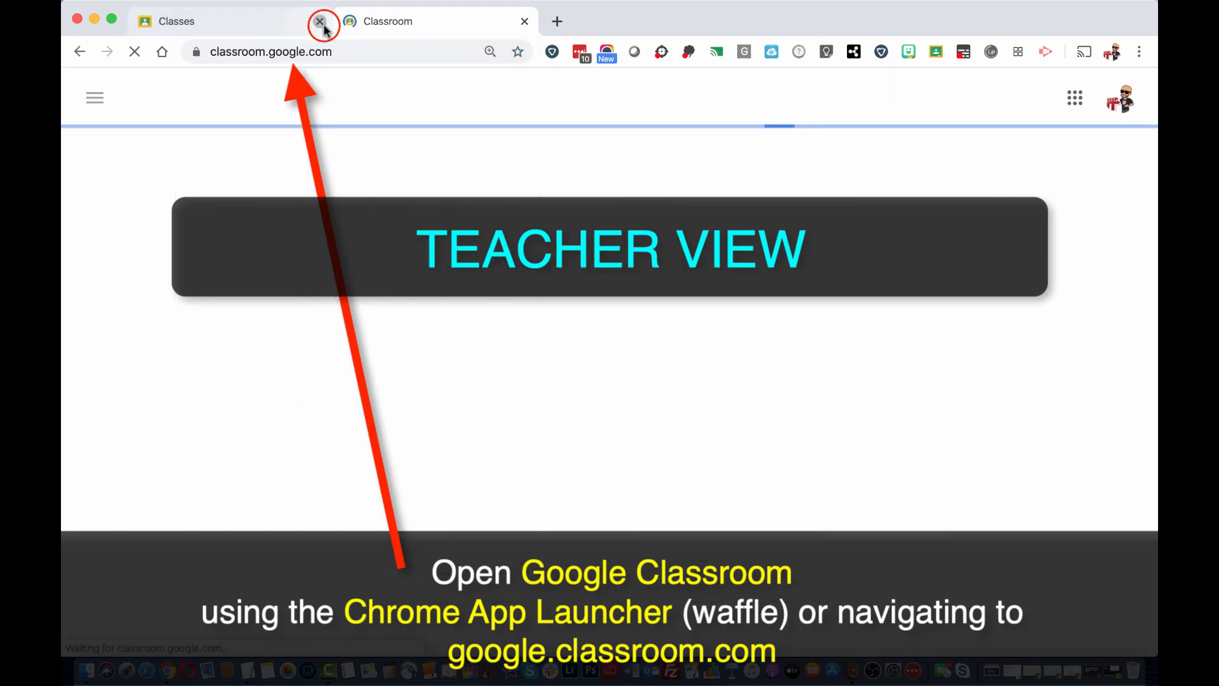
pyautogui.click(319, 21)
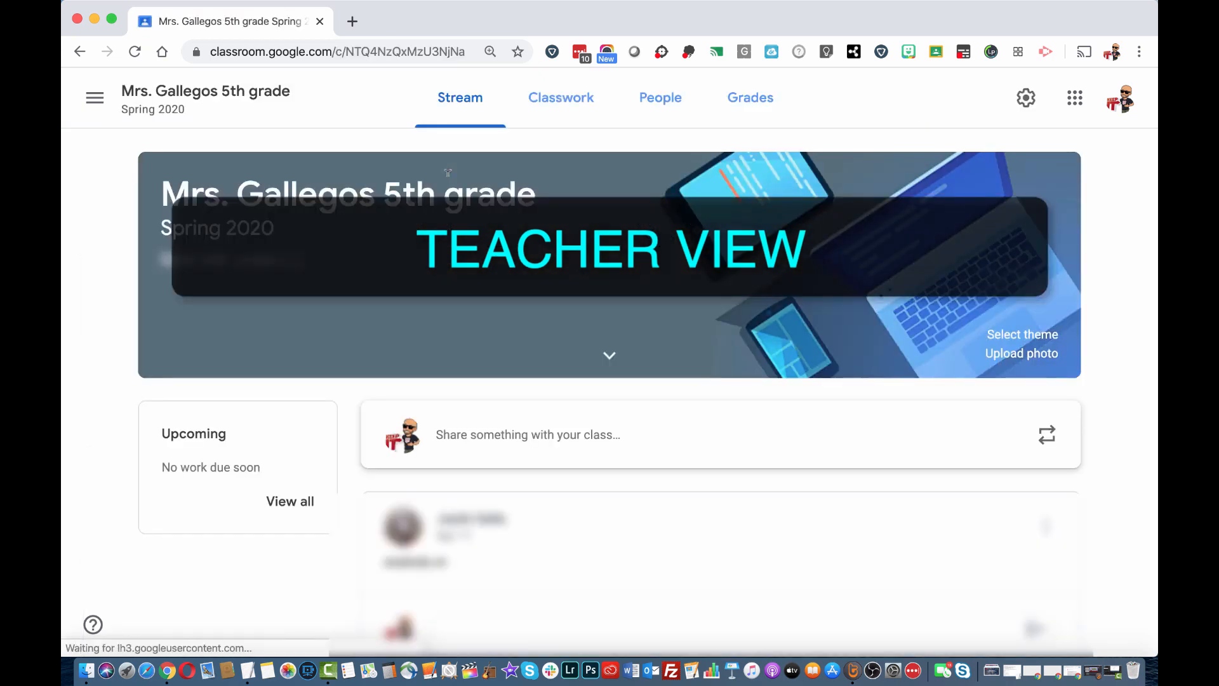
pyautogui.moveTo(561, 97)
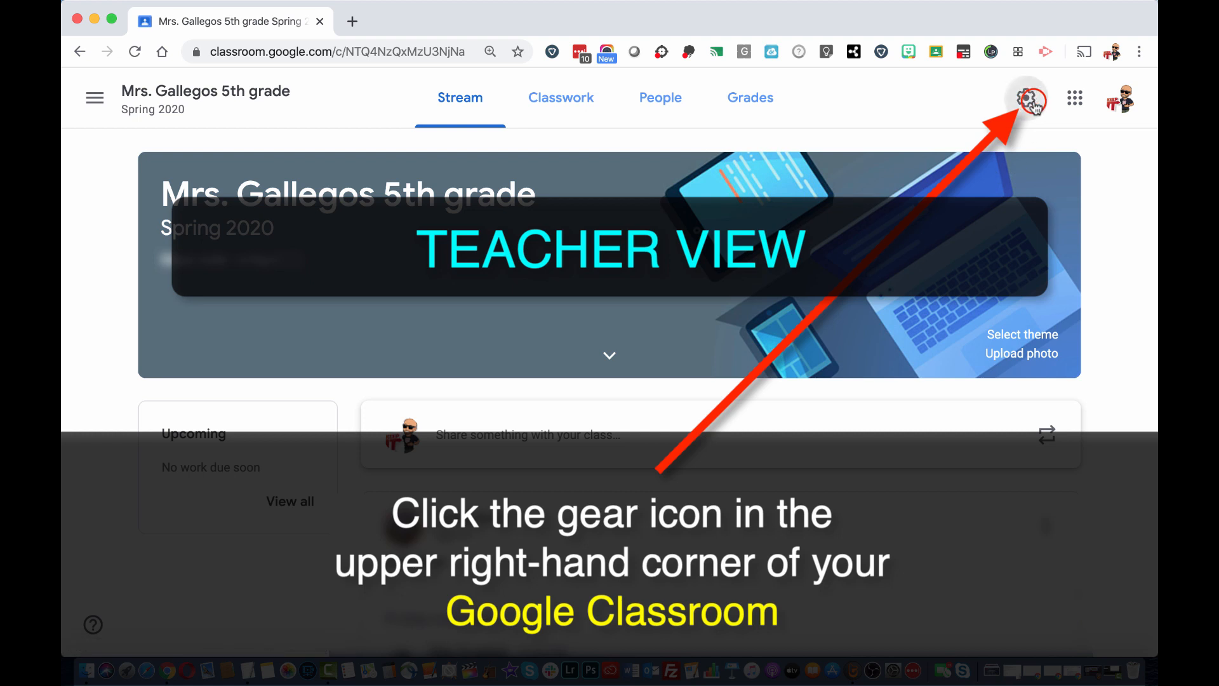
# Turn on 'Visible to students' for the Meet link in class settings and save
pyautogui.click(1028, 97)
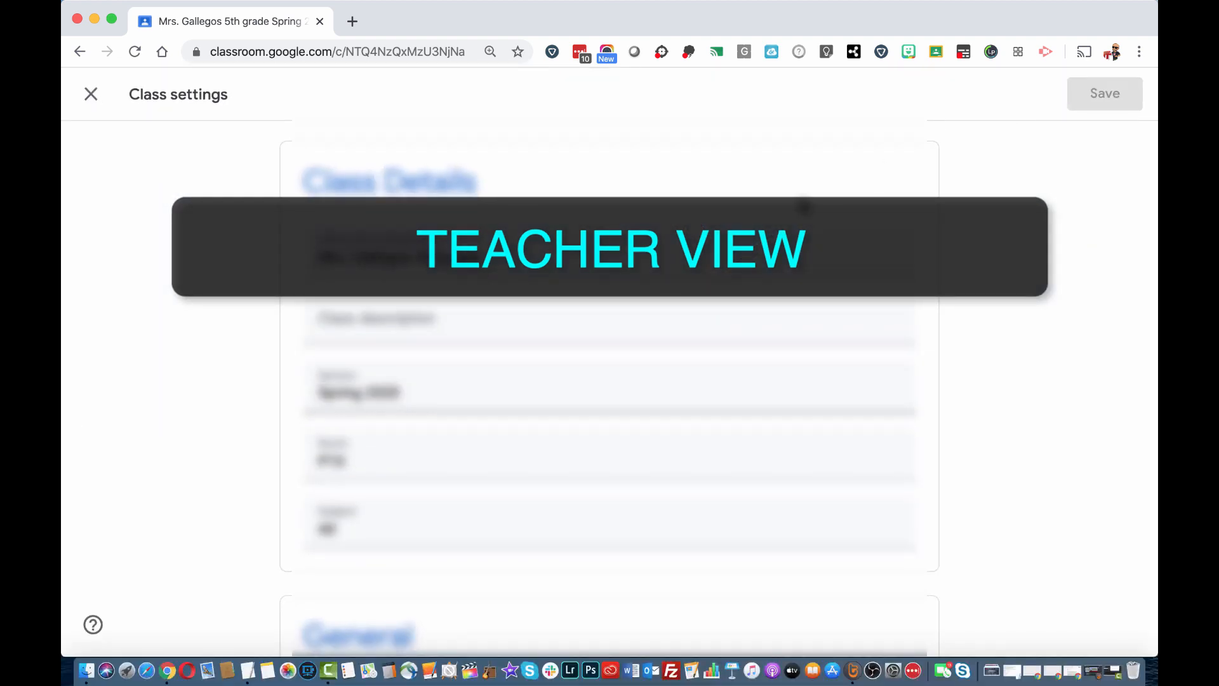
pyautogui.scroll(-3)
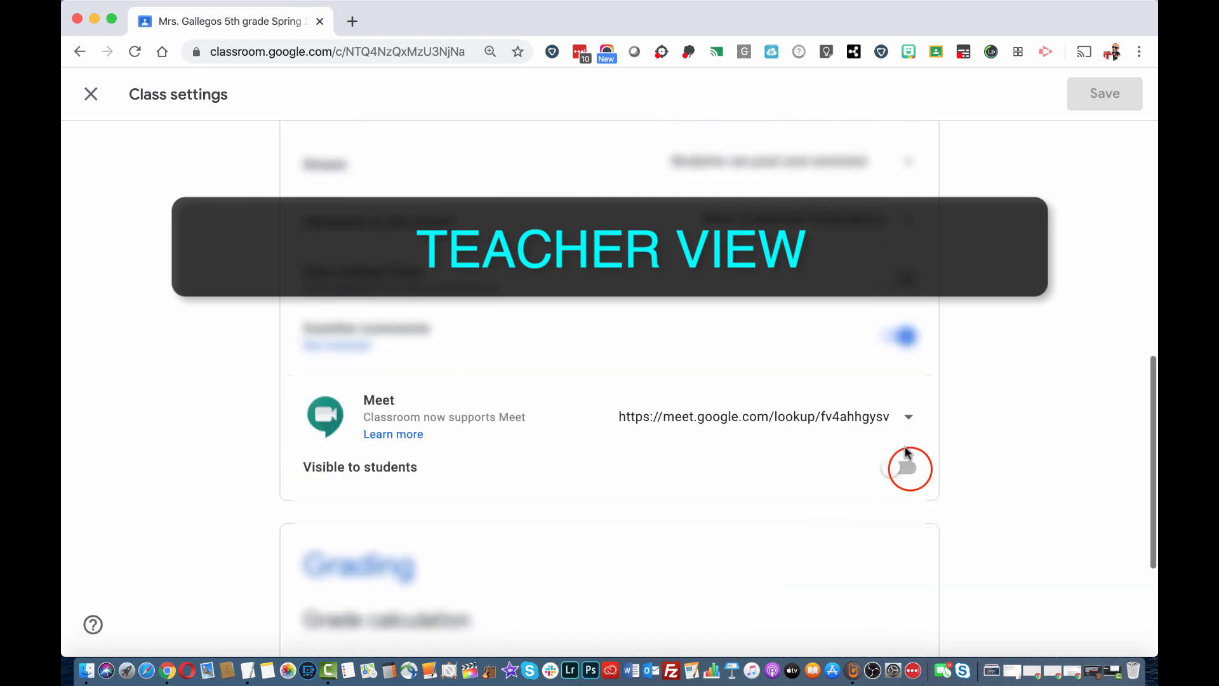
pyautogui.click(908, 468)
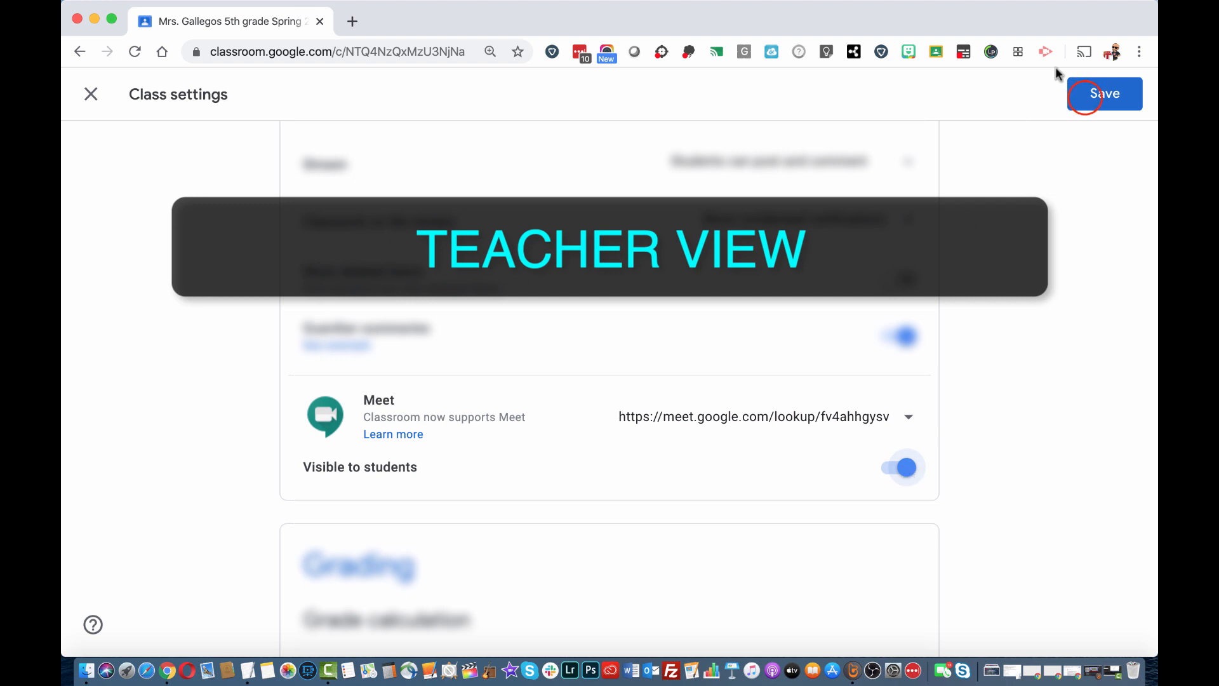
pyautogui.click(1105, 94)
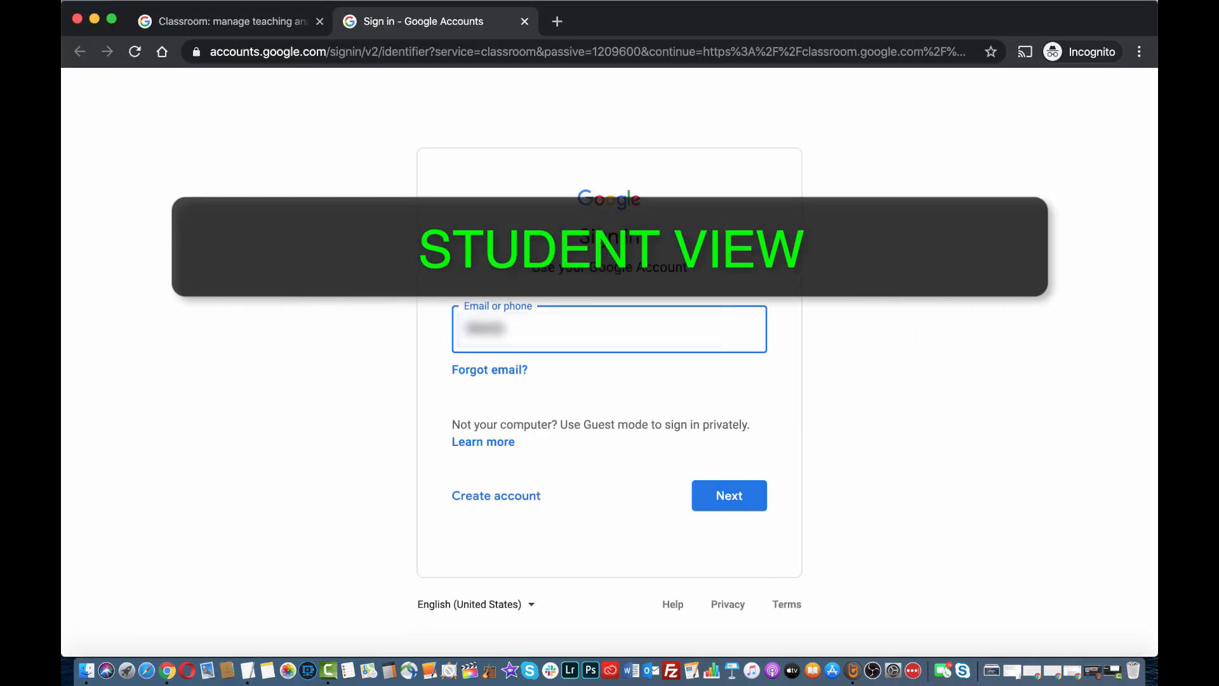
# Enter the student's email and password on the incognito Google sign-in page
pyautogui.click(728, 495)
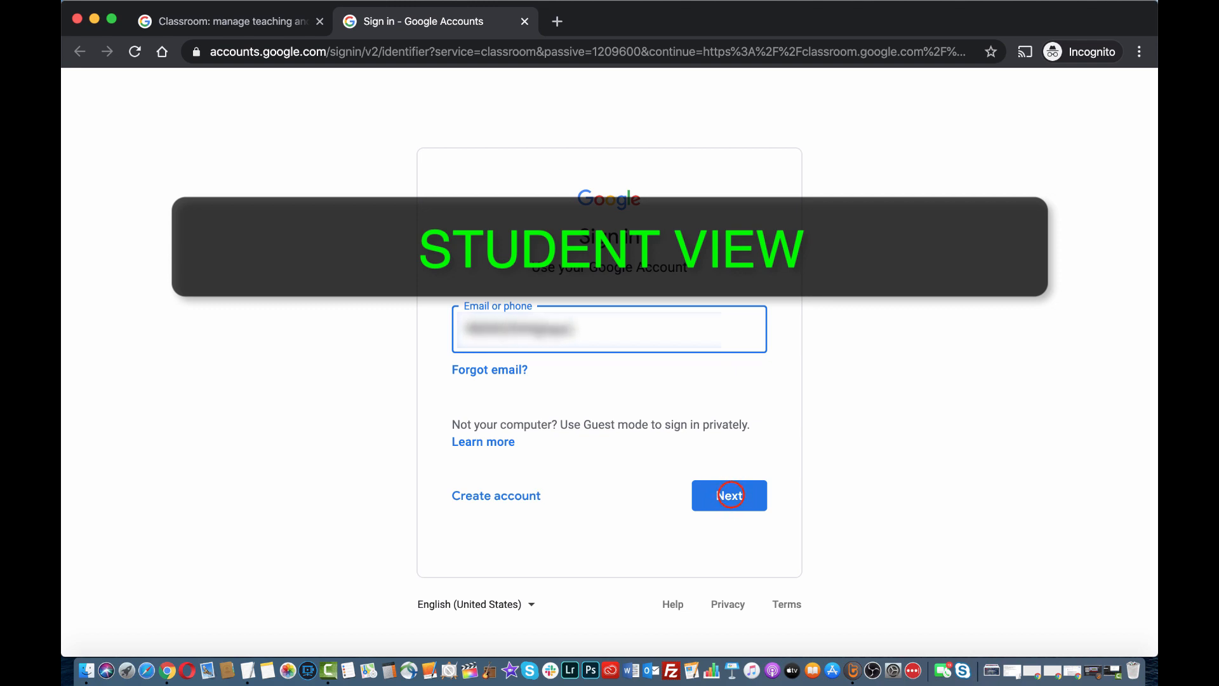
pyautogui.click(729, 496)
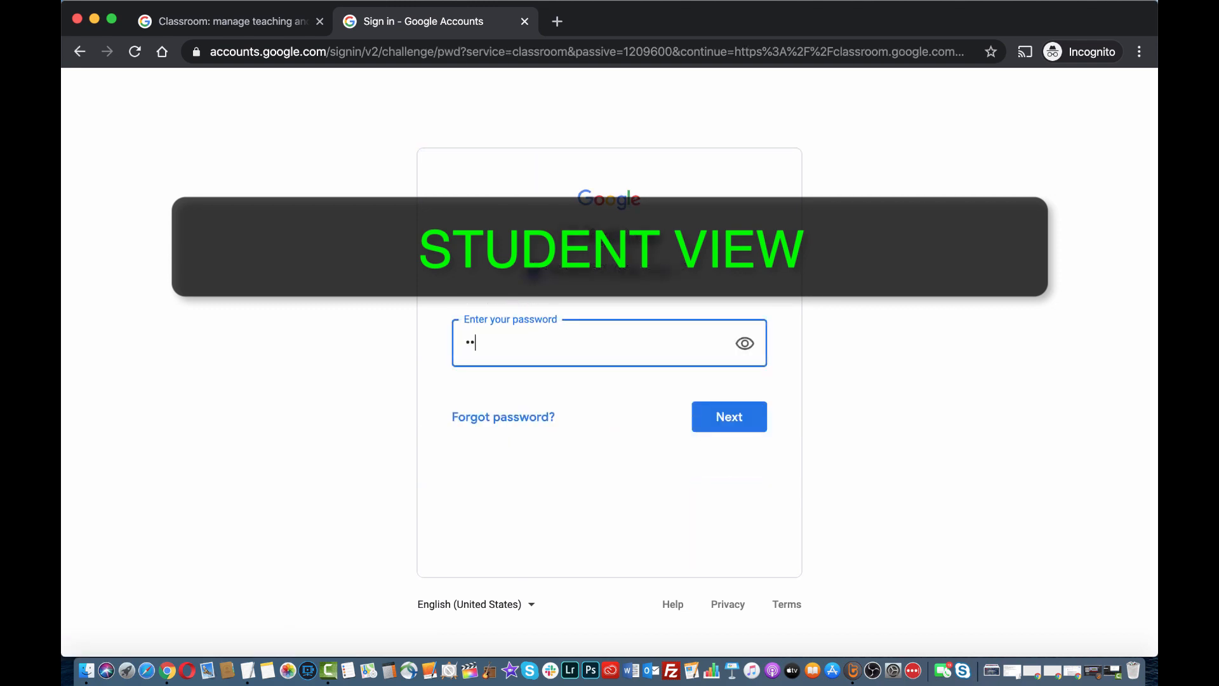
pyautogui.click(728, 416)
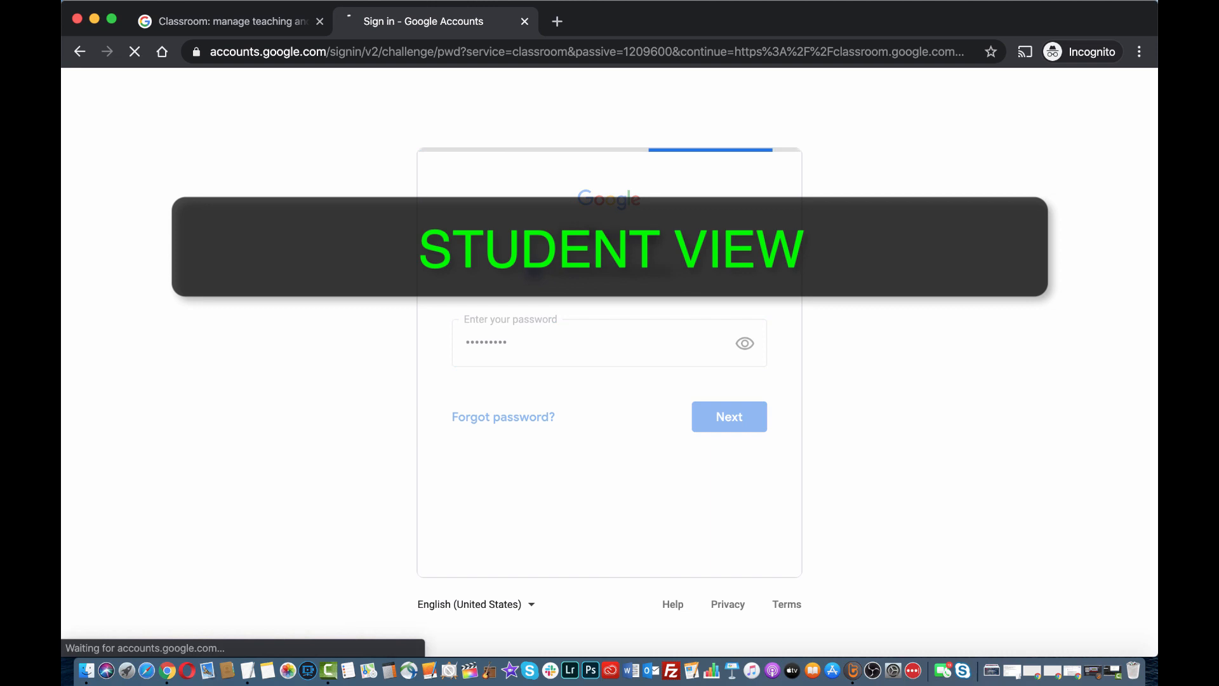
pyautogui.click(728, 416)
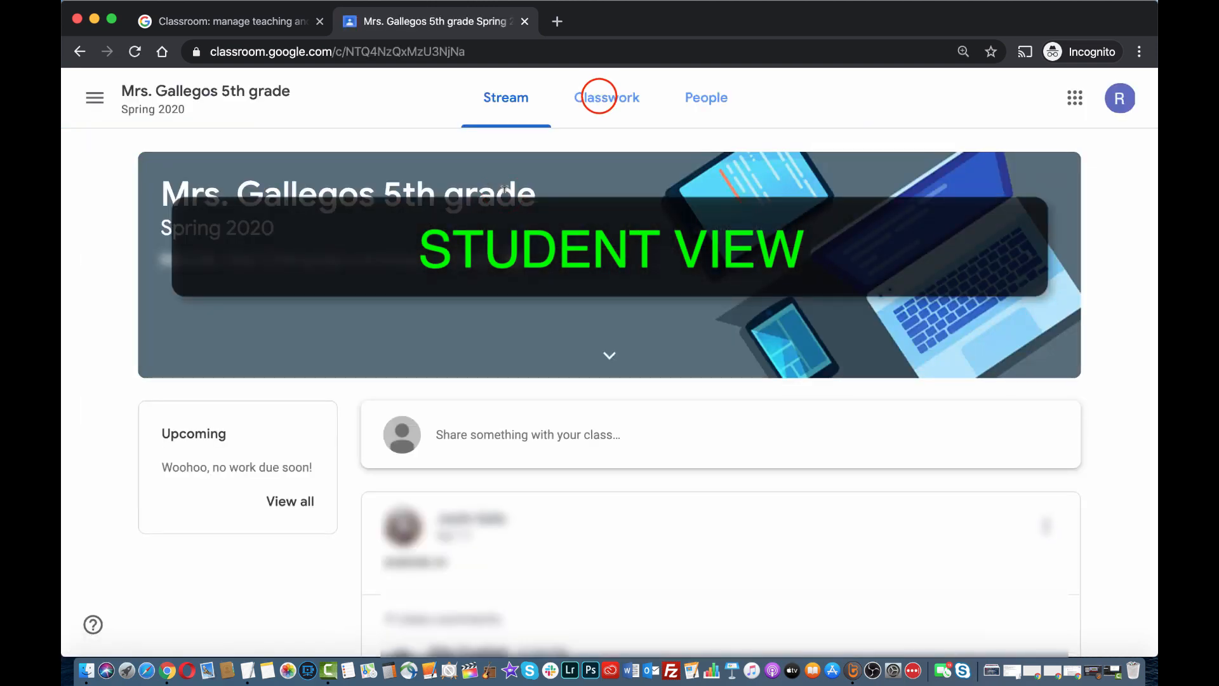
# Launch Meet from the student's Classwork page, hit the invalid-code error, and close the tab
pyautogui.click(607, 97)
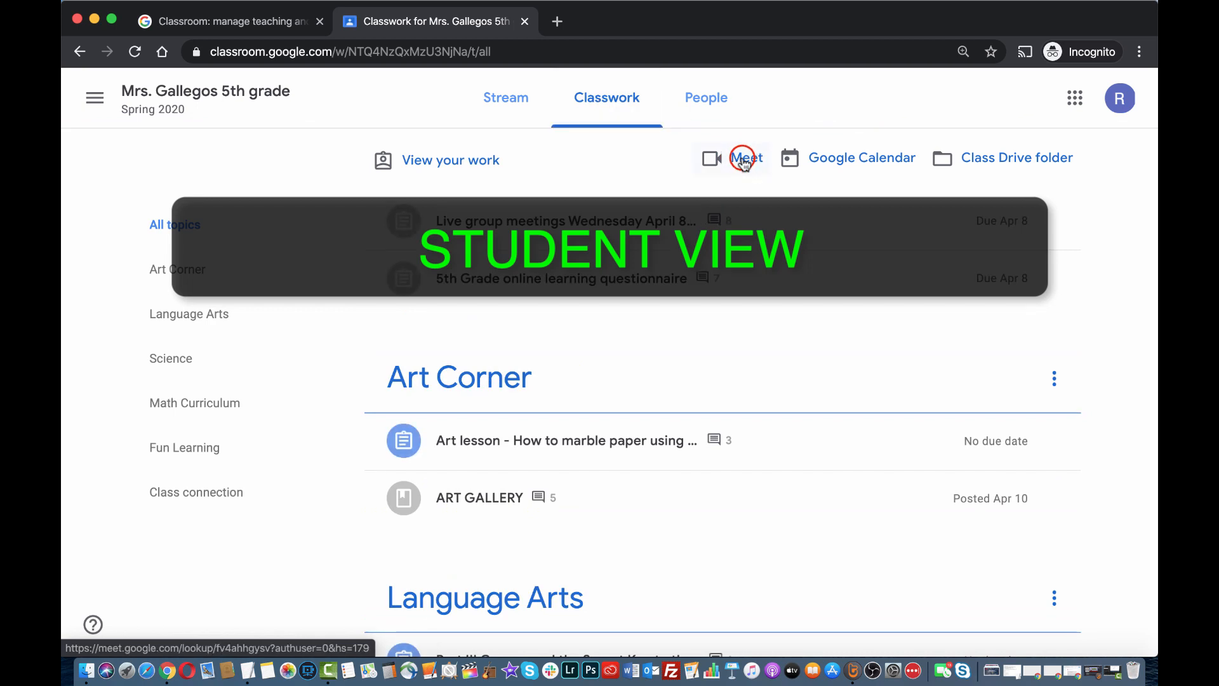
pyautogui.click(745, 158)
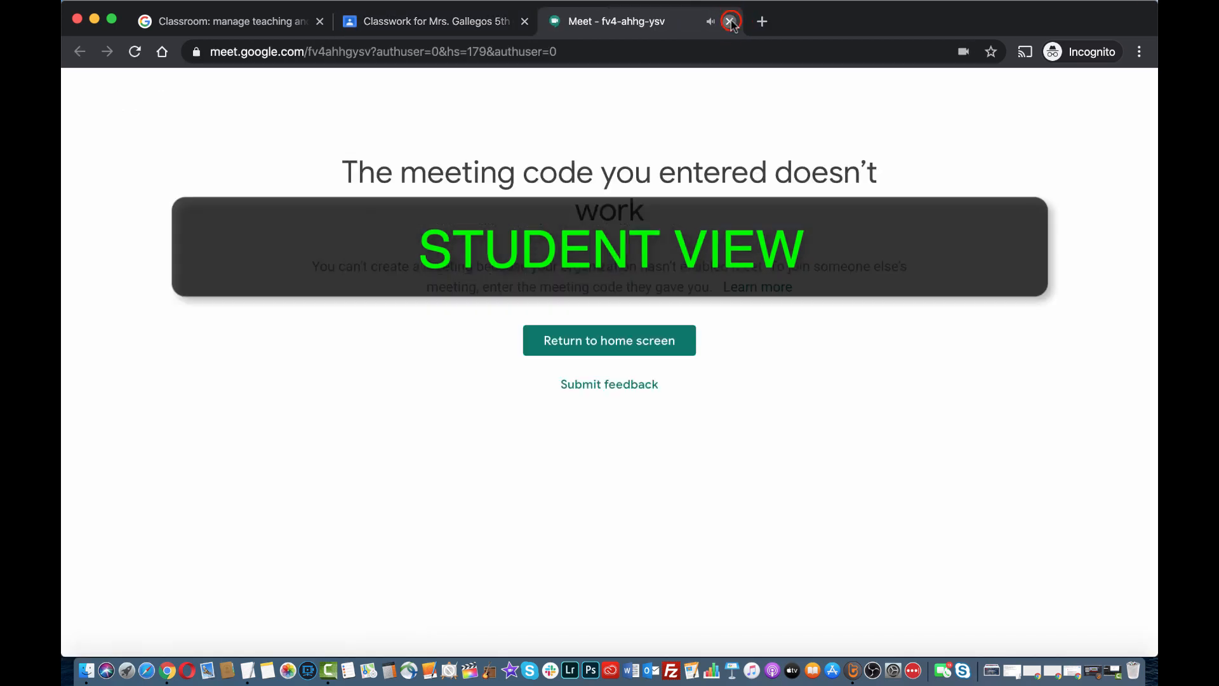
pyautogui.click(730, 21)
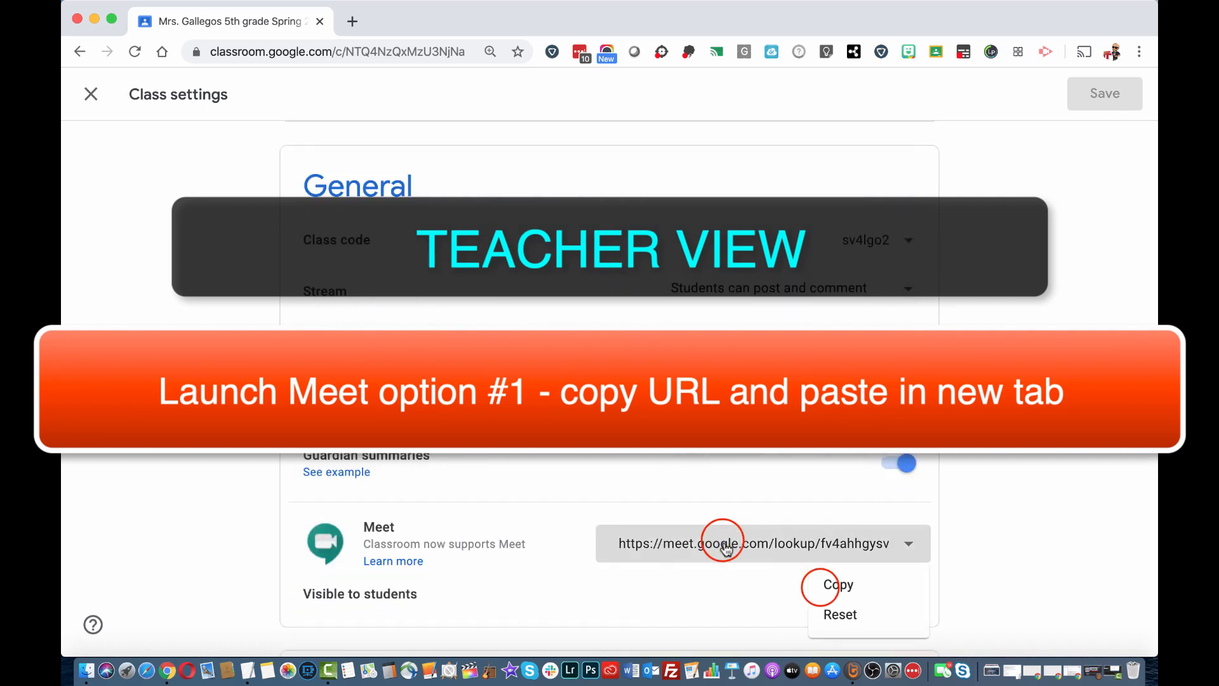
# Reset the class Meet link, make it visible to students, and save settings
pyautogui.click(838, 584)
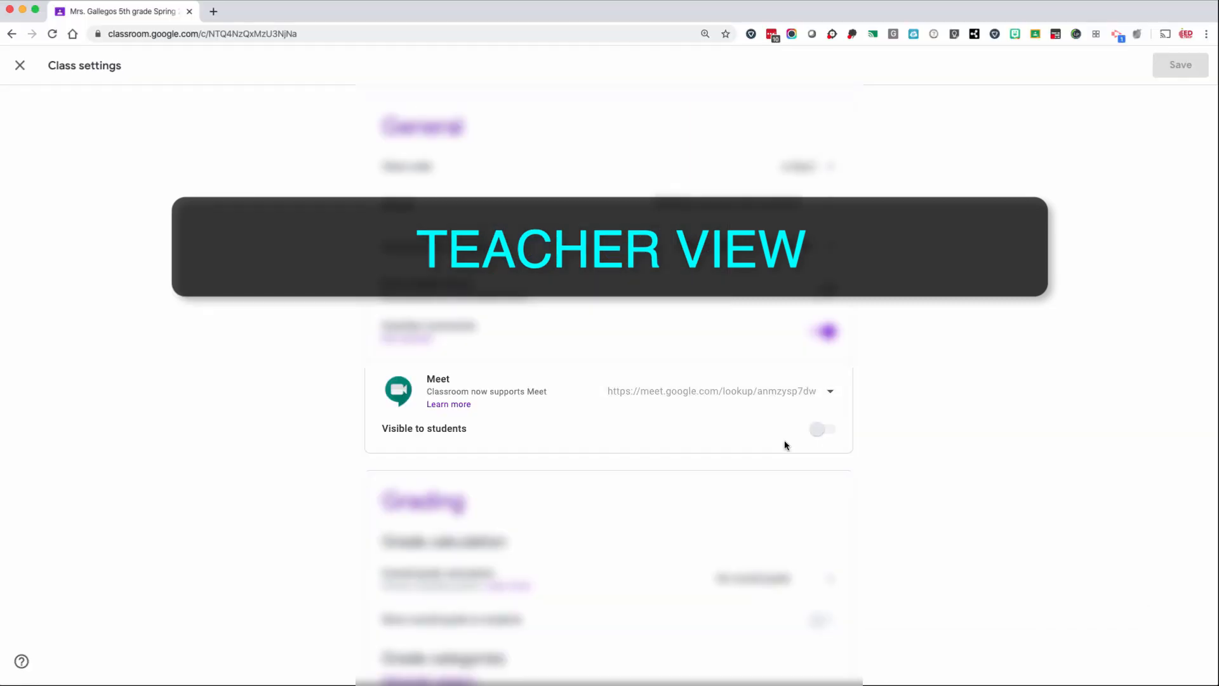
pyautogui.click(822, 430)
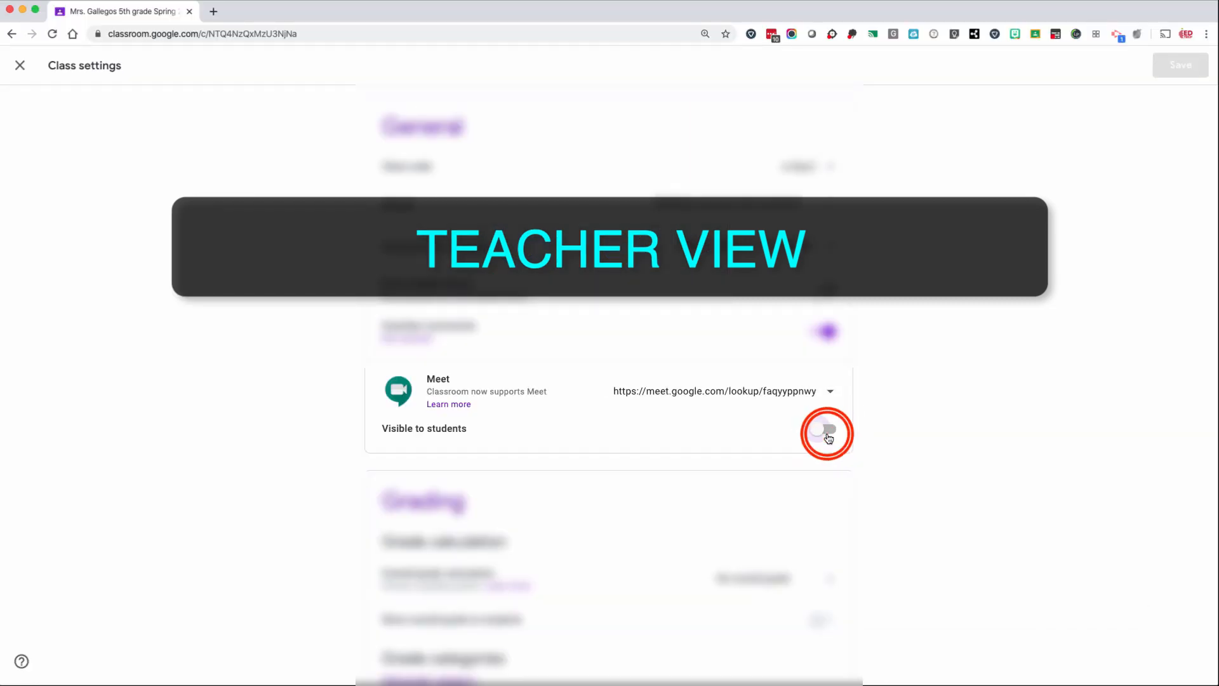
pyautogui.click(827, 428)
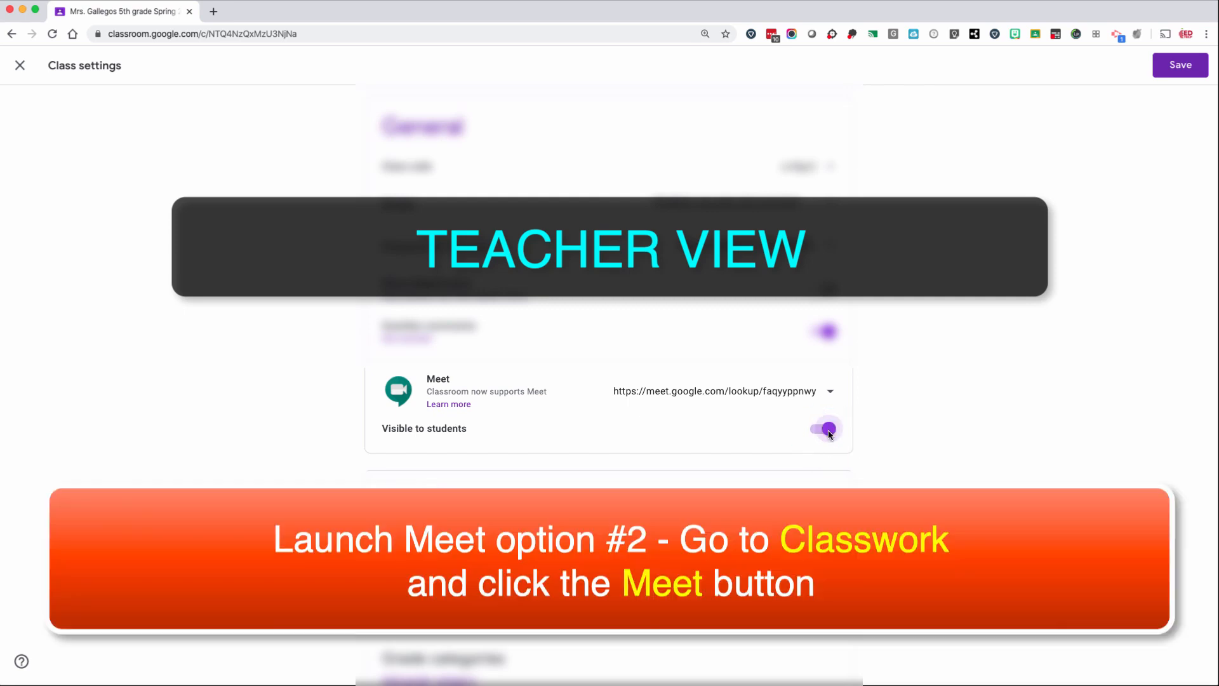
pyautogui.click(1180, 64)
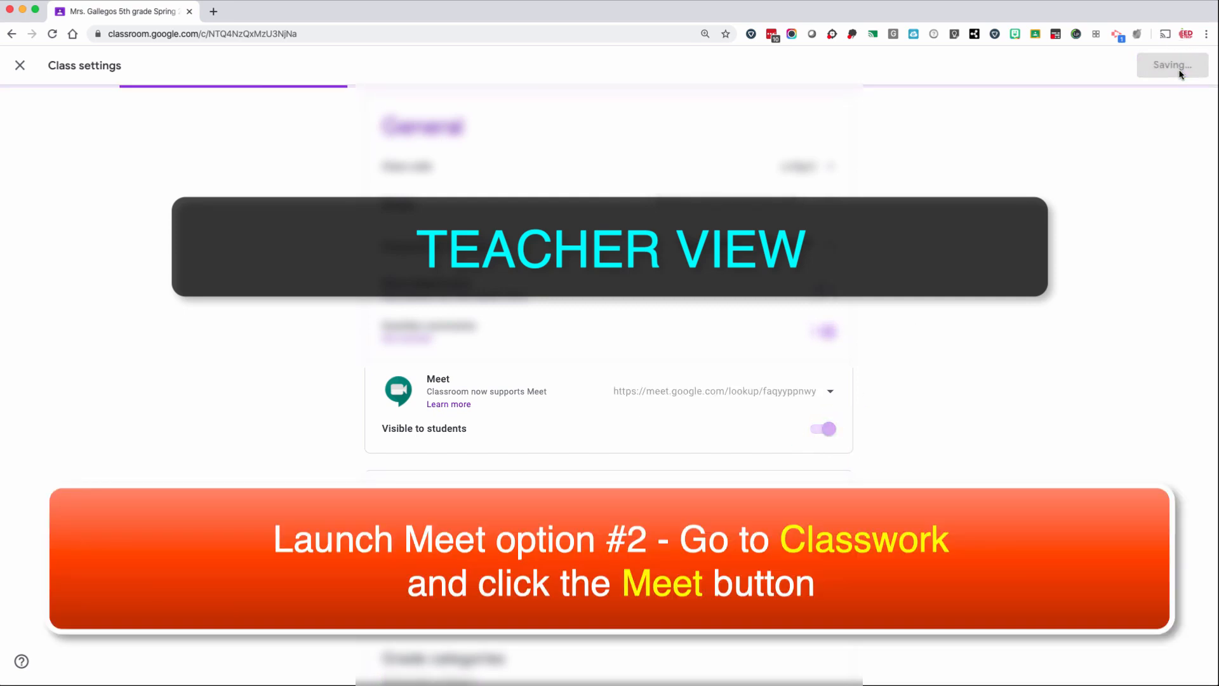
# Launch the class Meet from the teacher's Classwork page
pyautogui.click(20, 66)
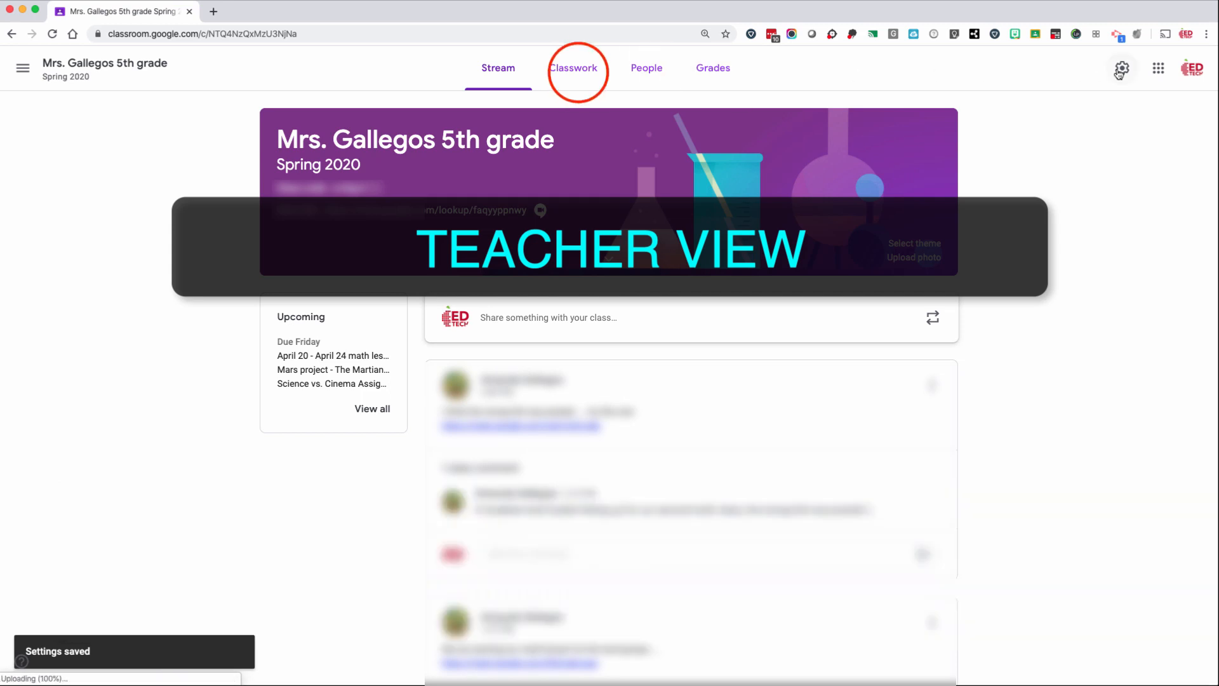
pyautogui.click(573, 68)
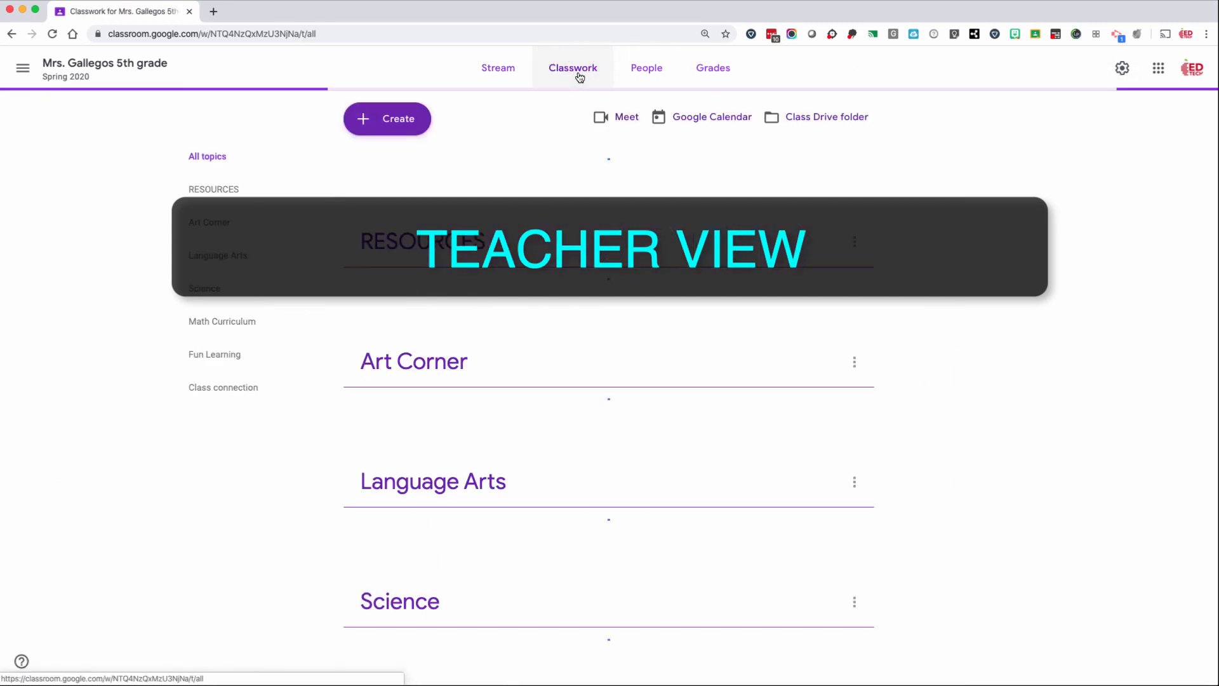
pyautogui.click(573, 68)
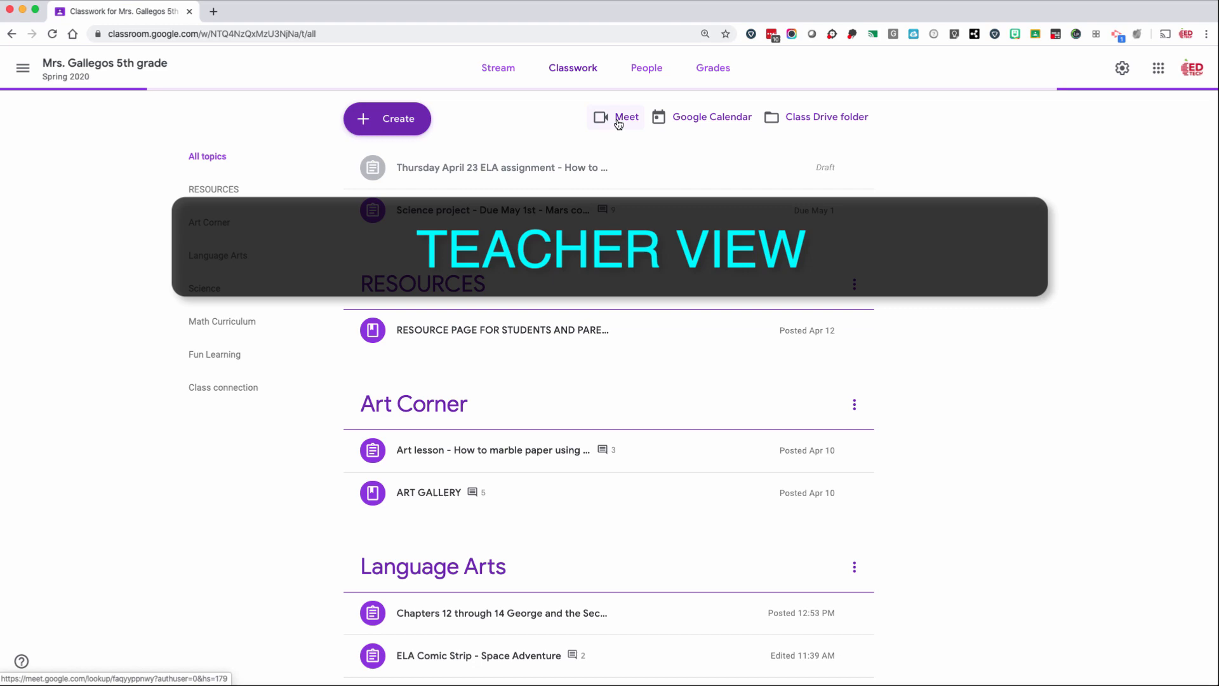
pyautogui.click(626, 117)
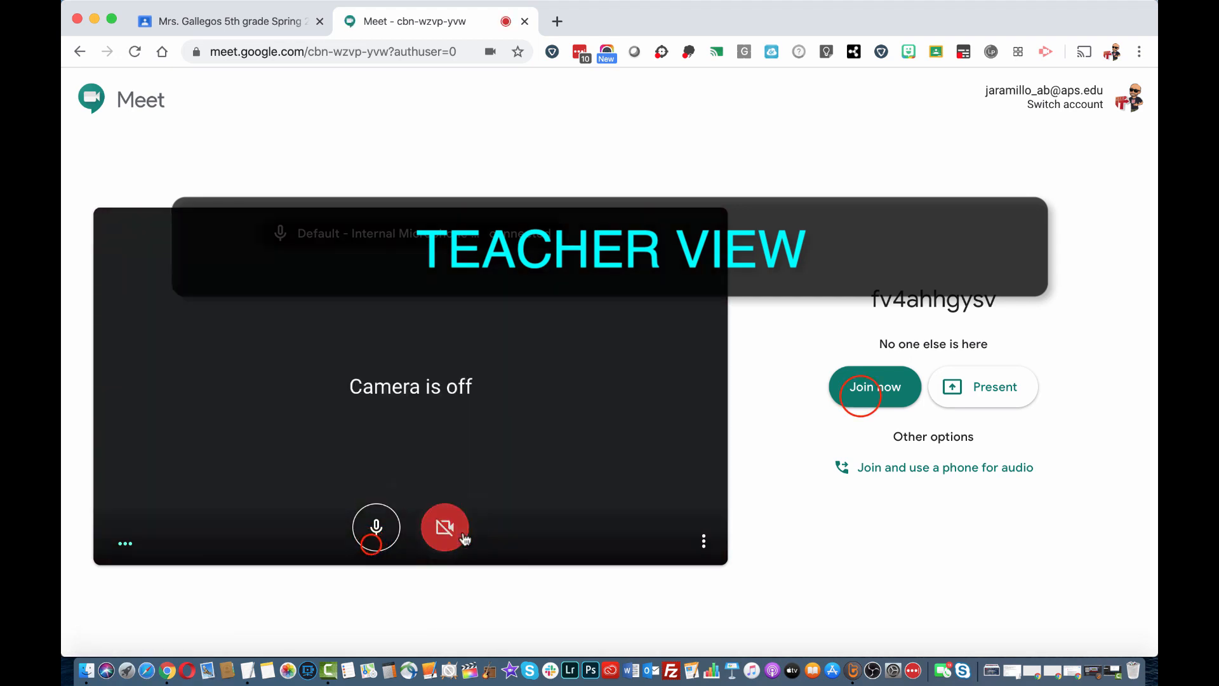
# Join the call as teacher, dismiss joining info, then launch Meet from the student's Classwork page
pyautogui.click(874, 387)
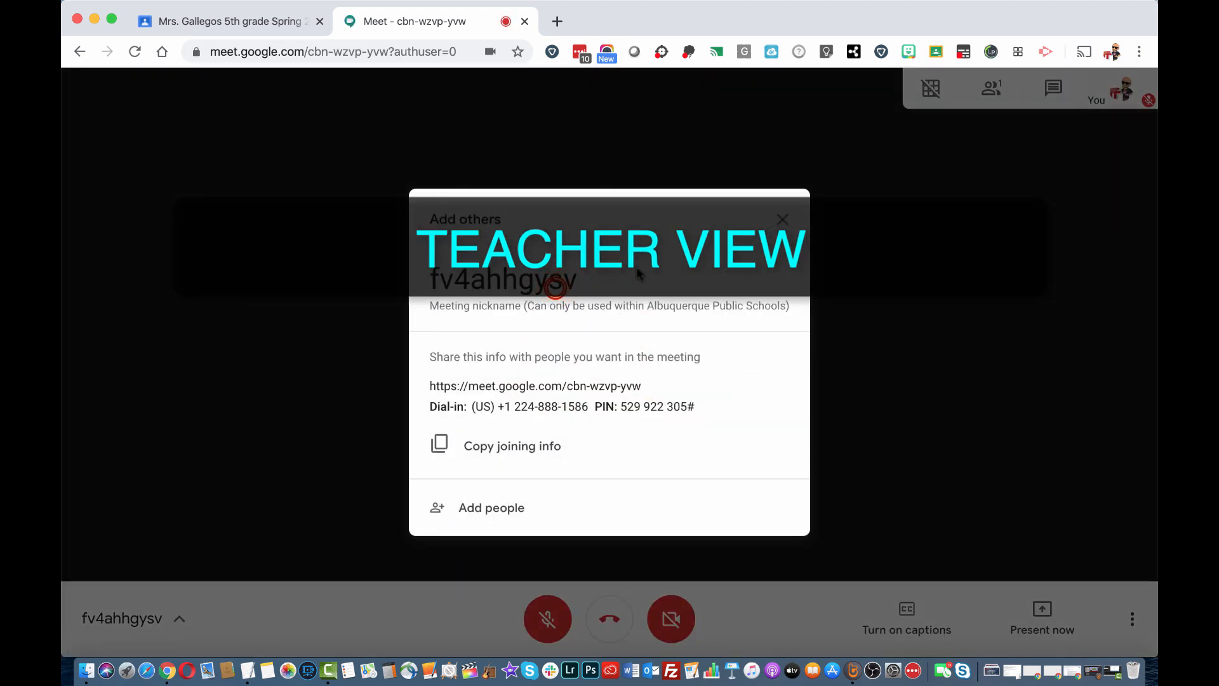
pyautogui.click(512, 446)
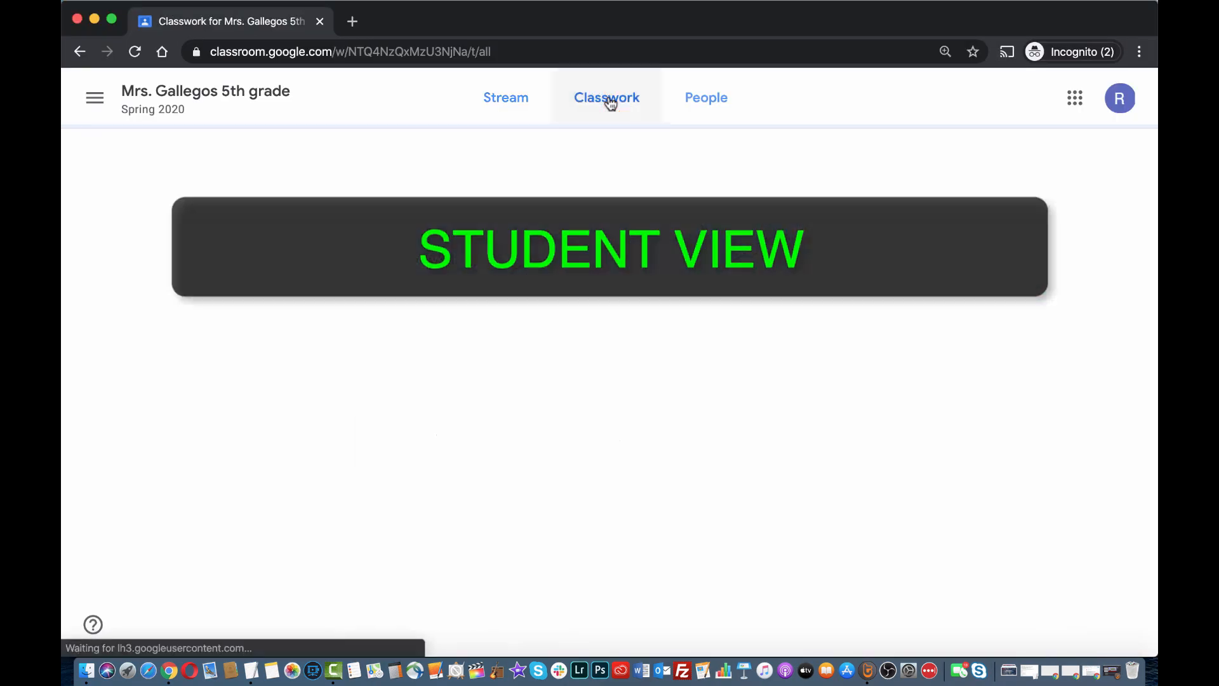
pyautogui.click(606, 97)
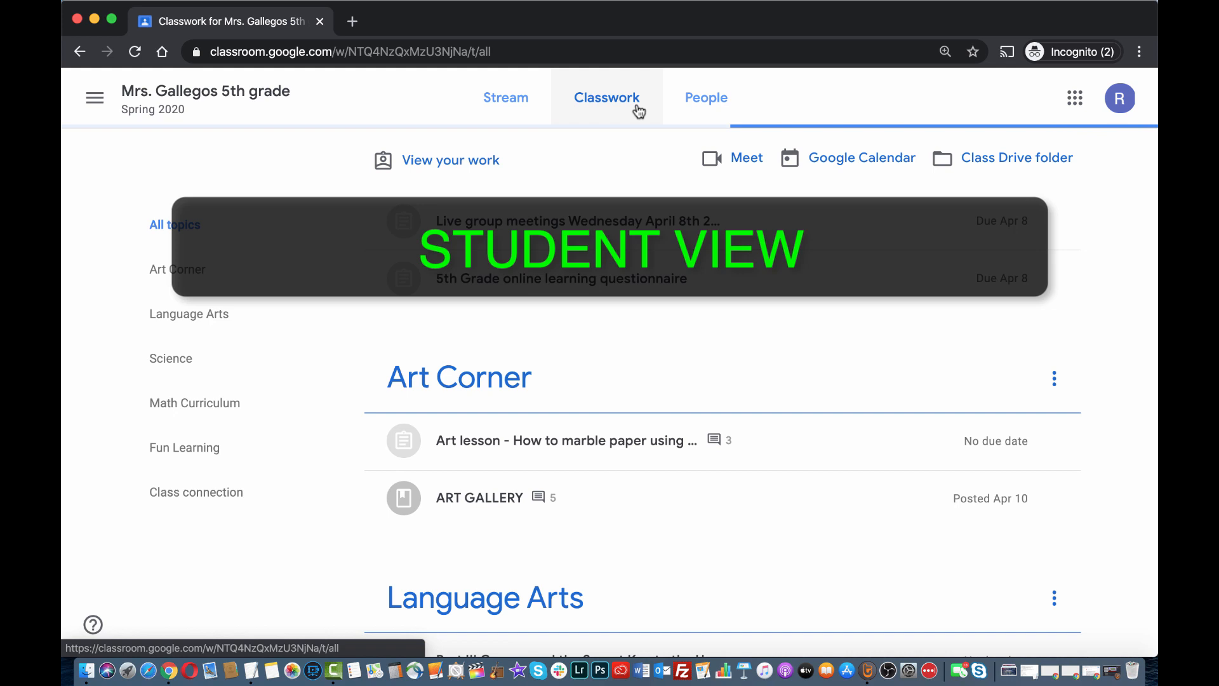
pyautogui.click(746, 158)
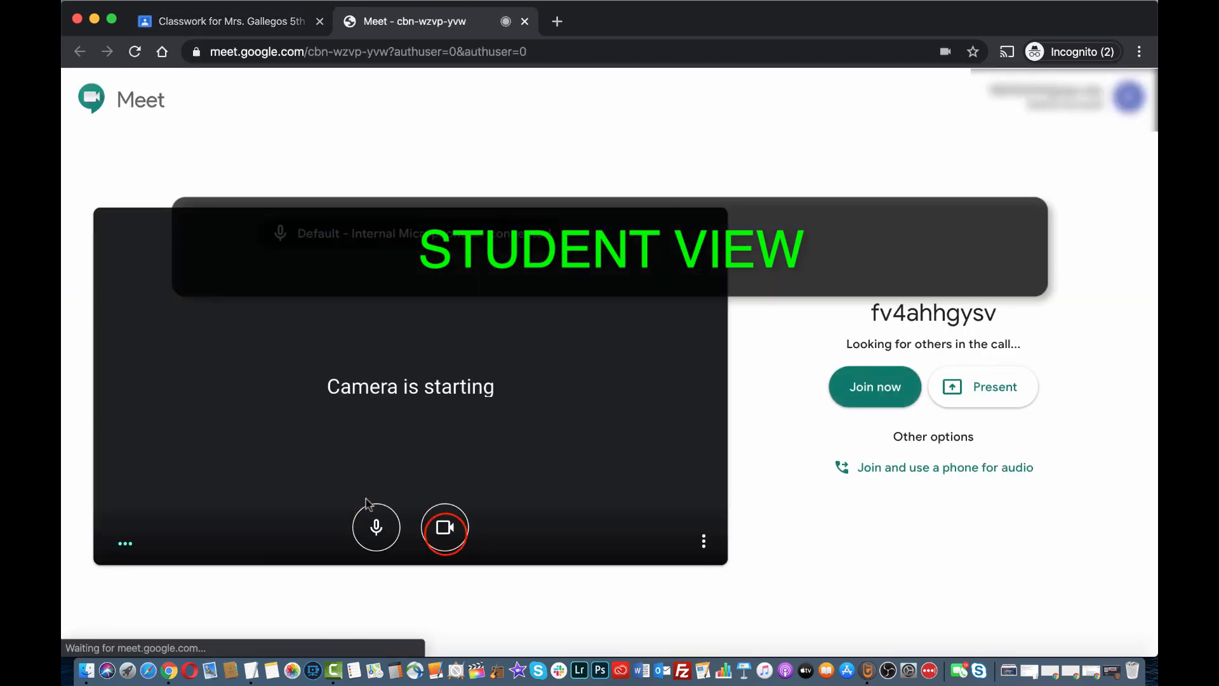
# Student joins the call, teacher confirms two participants, then both leave the call
pyautogui.click(874, 386)
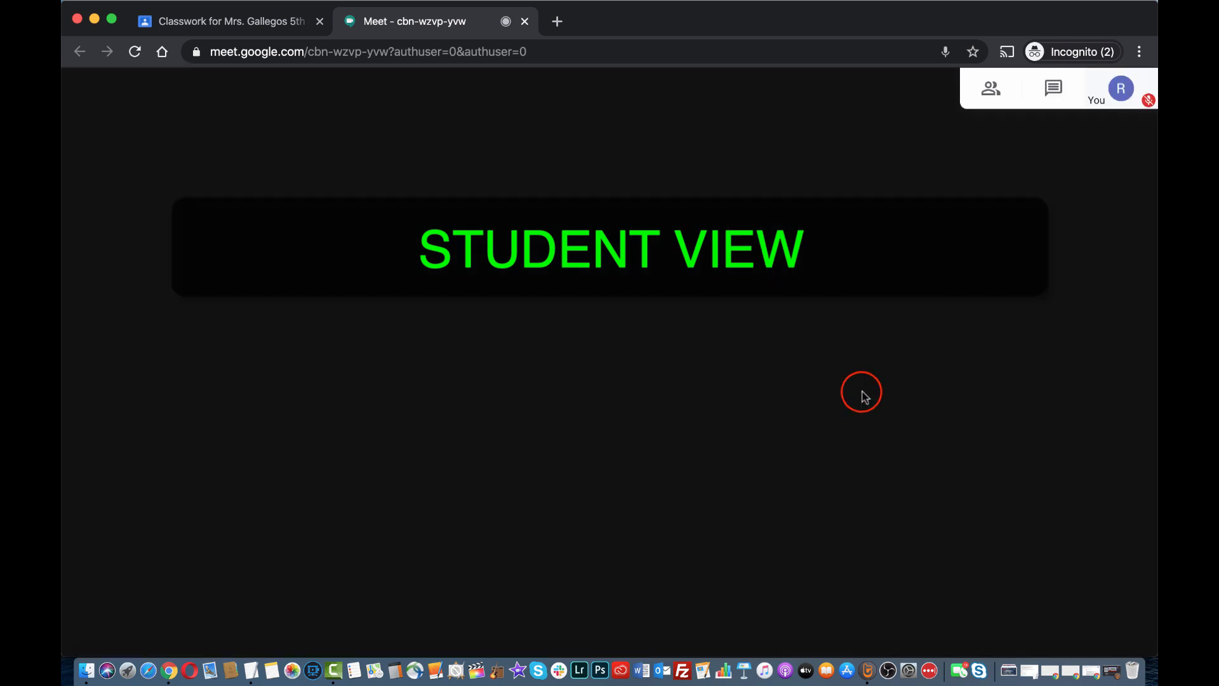
pyautogui.click(991, 87)
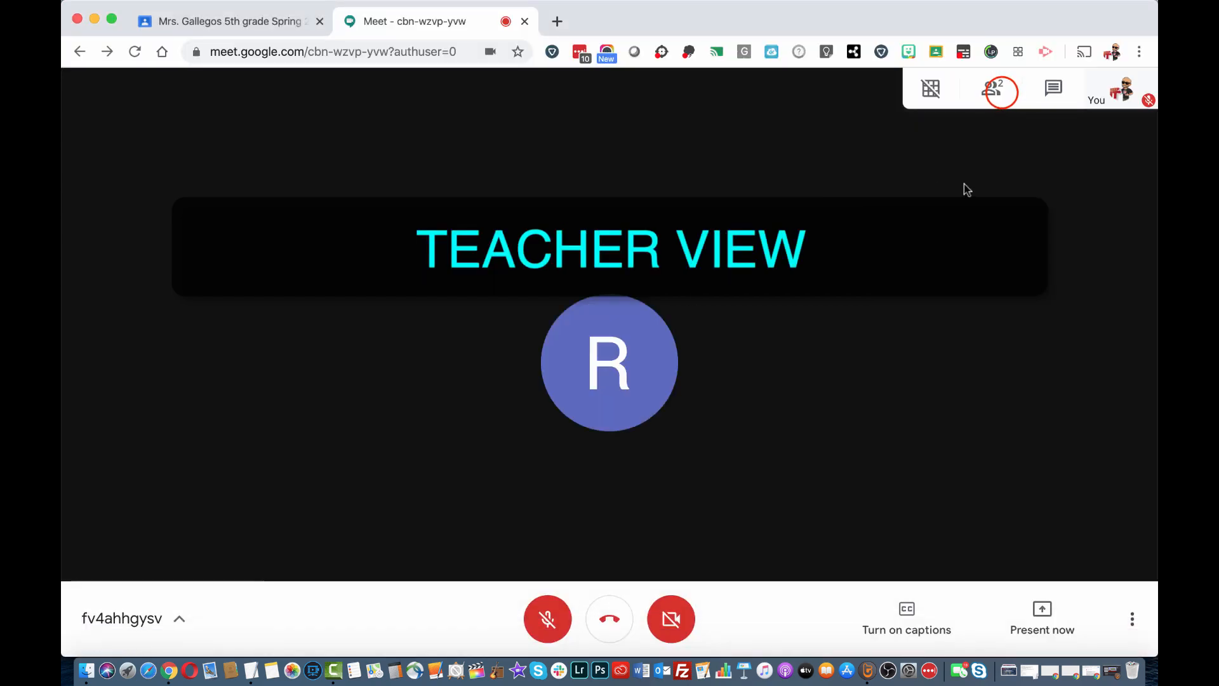
pyautogui.click(1000, 87)
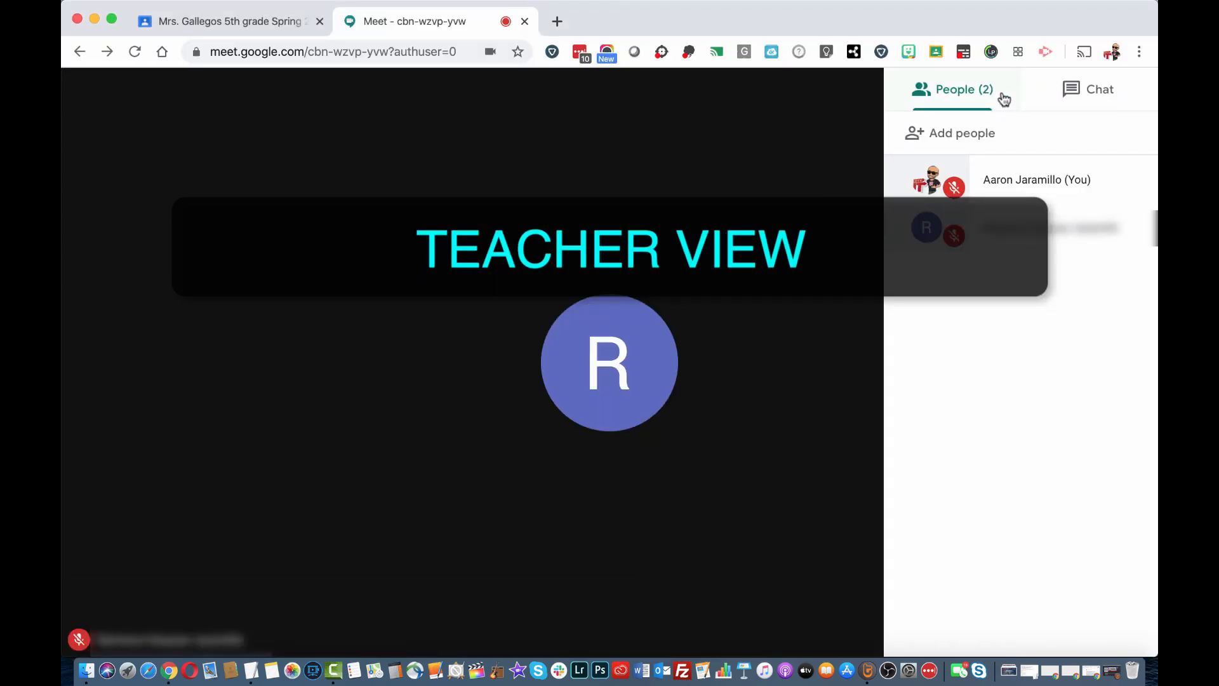
pyautogui.click(954, 89)
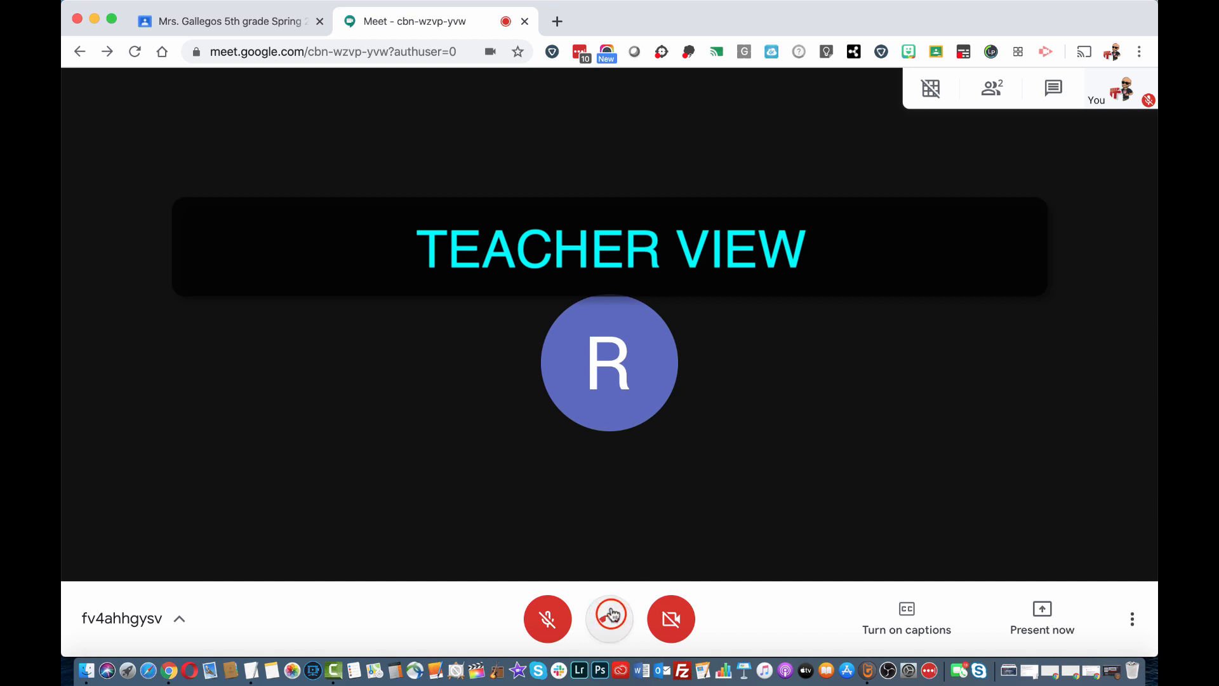
pyautogui.click(609, 618)
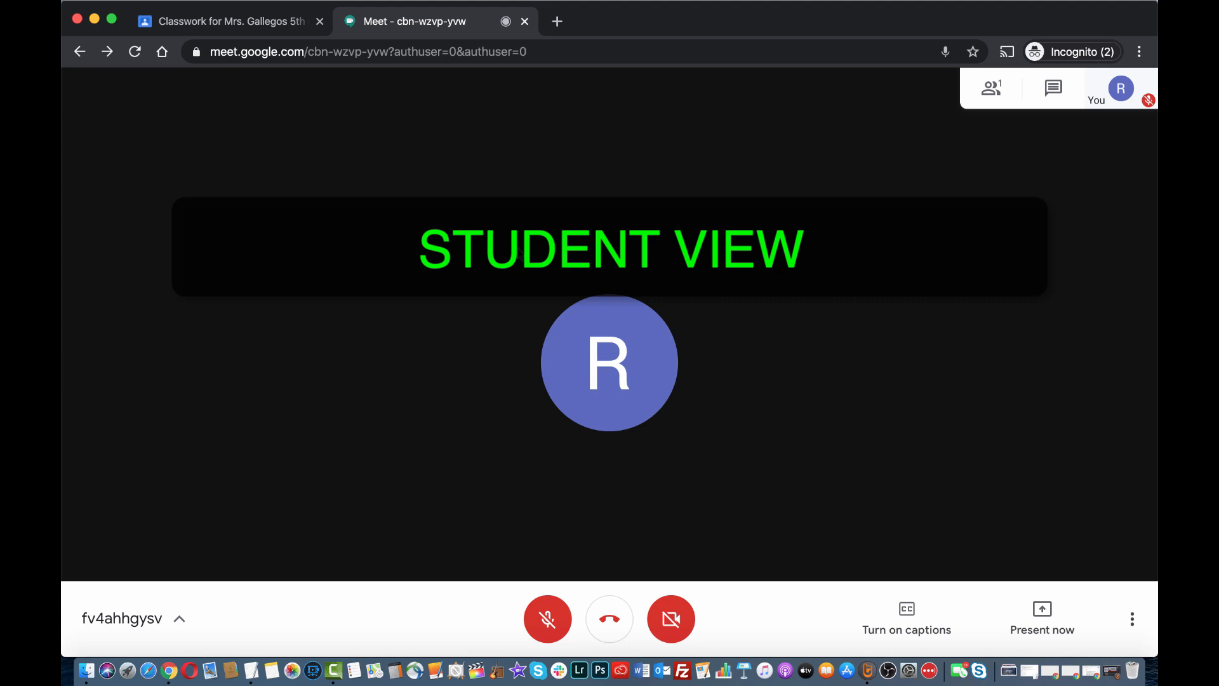
pyautogui.moveTo(609, 618)
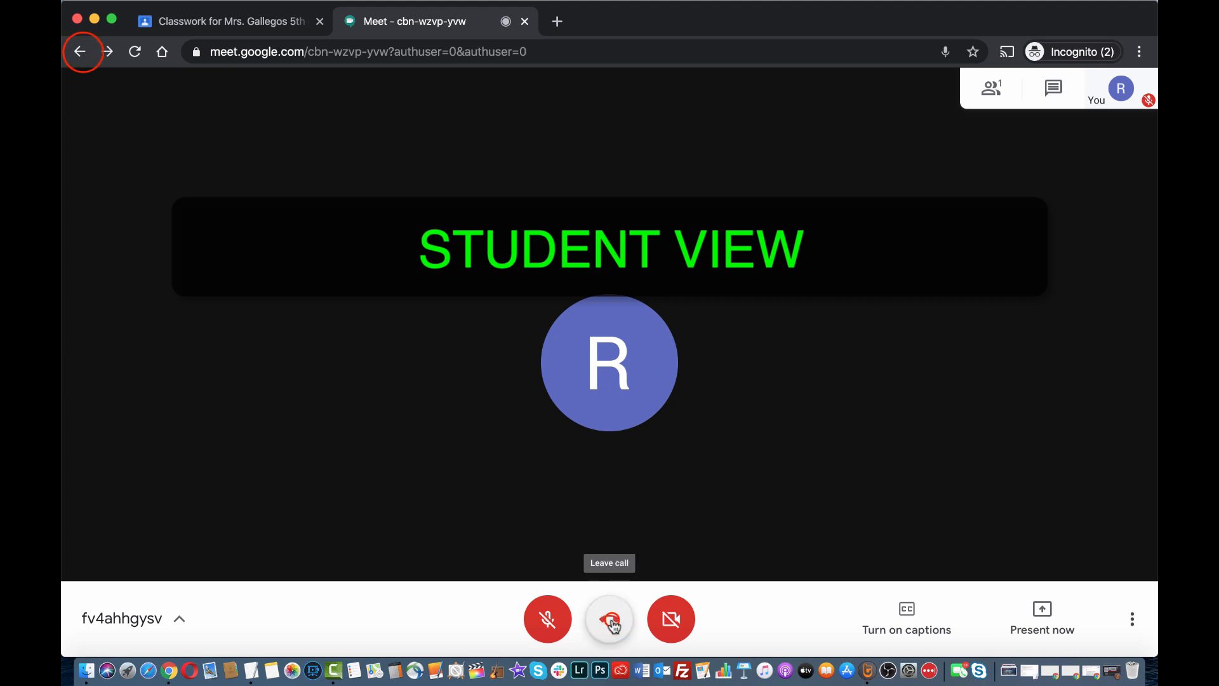
pyautogui.click(609, 618)
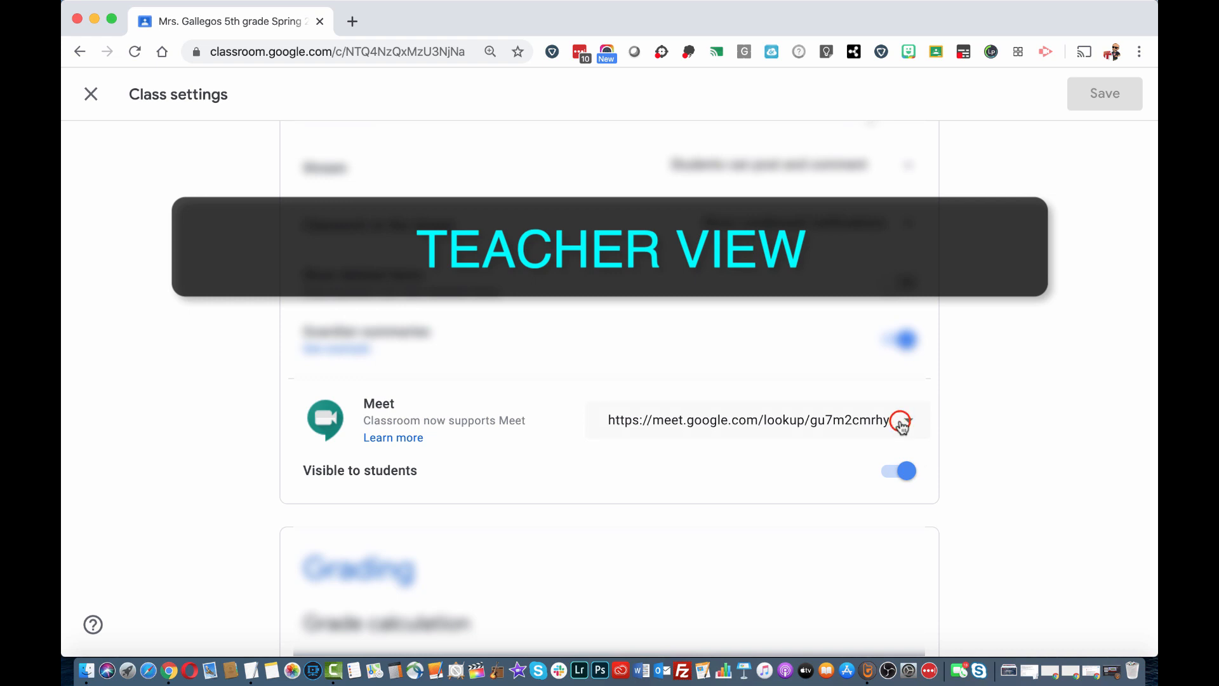
# Reset the Meet link again, turn on 'Visible to students', and save class settings
pyautogui.click(902, 419)
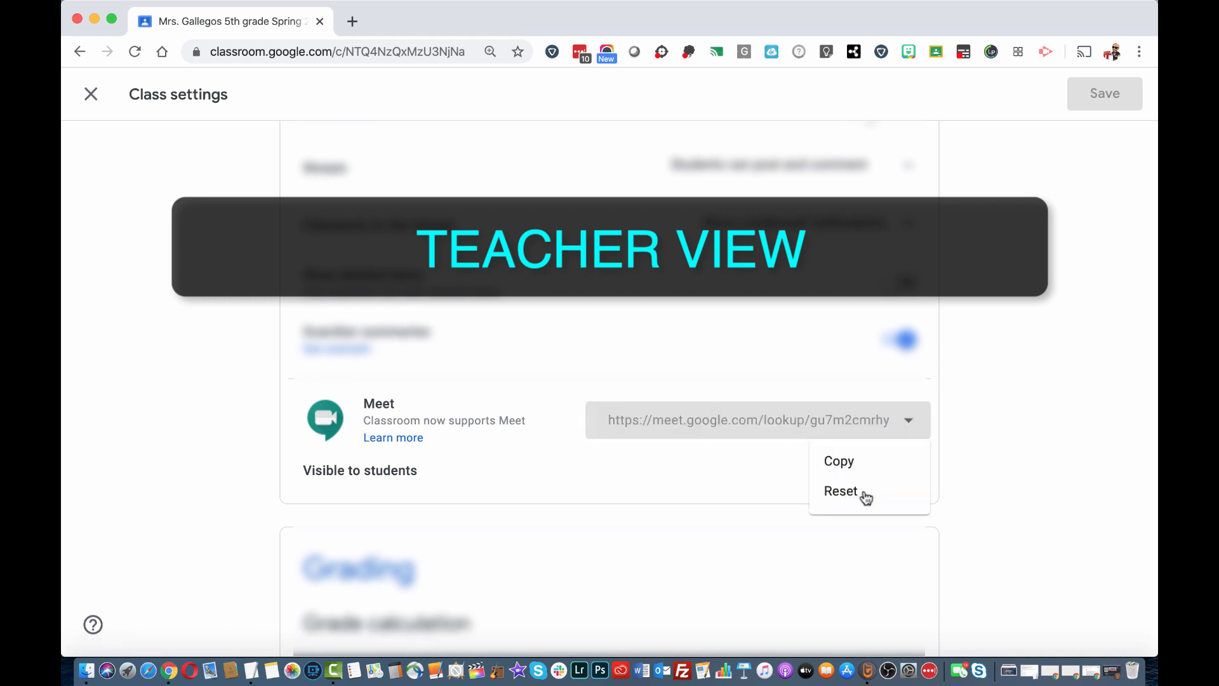
pyautogui.click(841, 491)
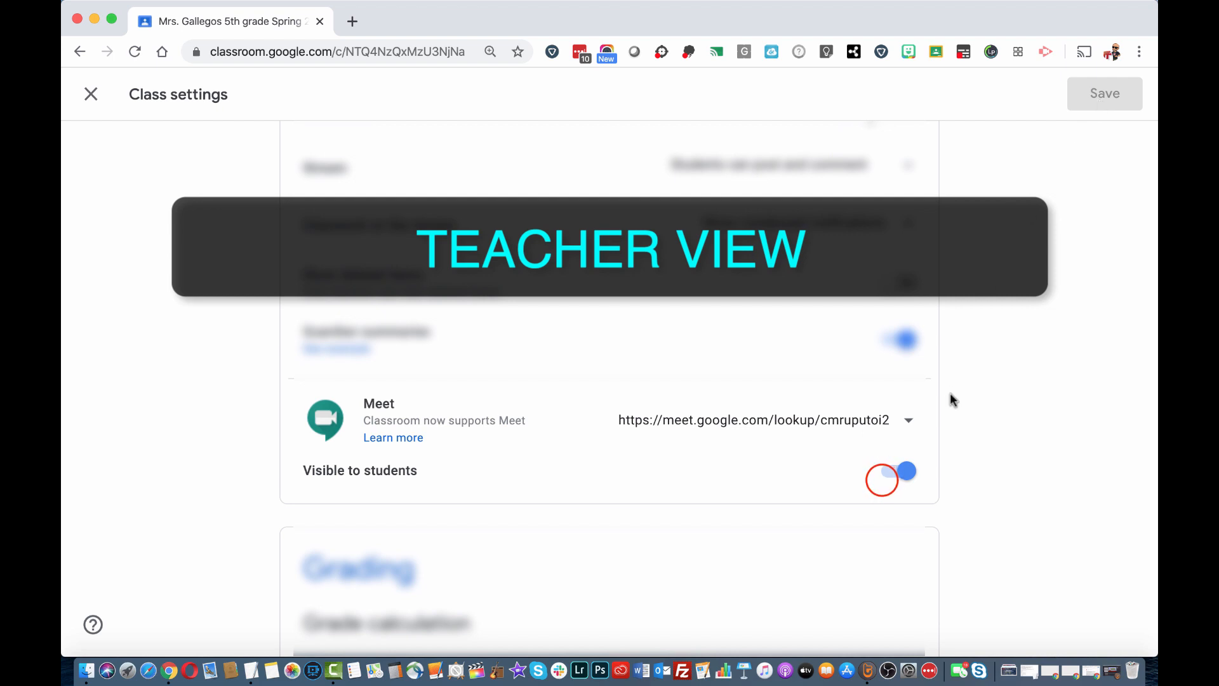
pyautogui.click(902, 471)
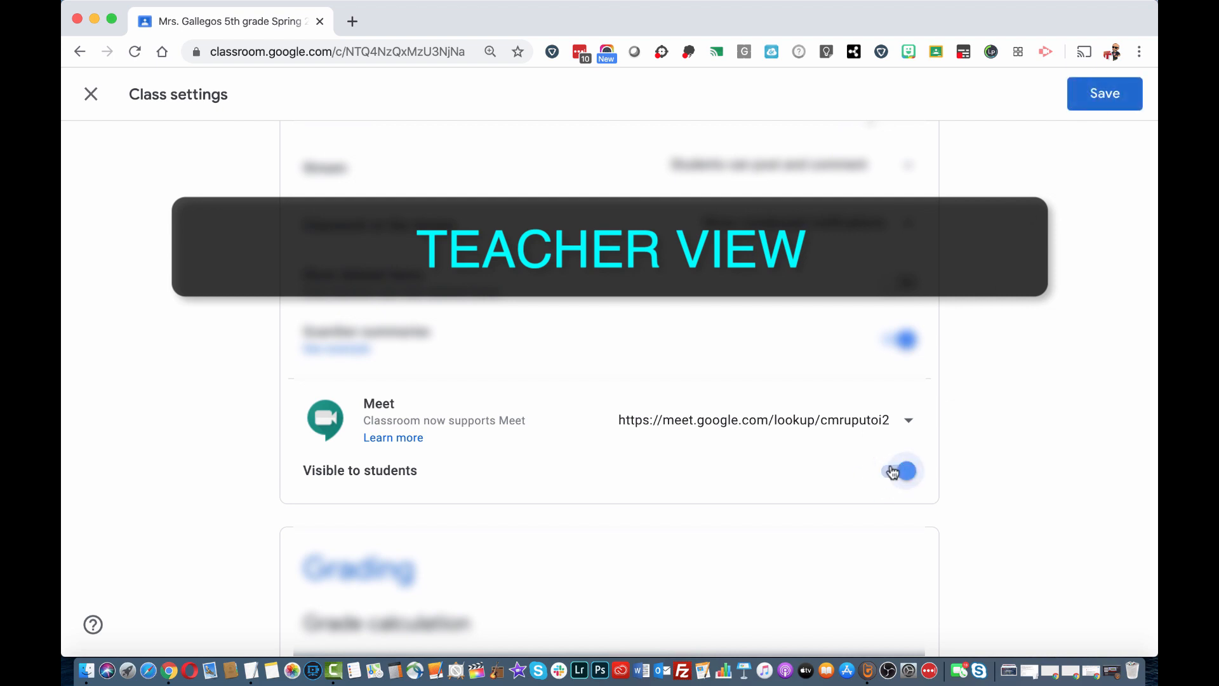
pyautogui.click(1104, 93)
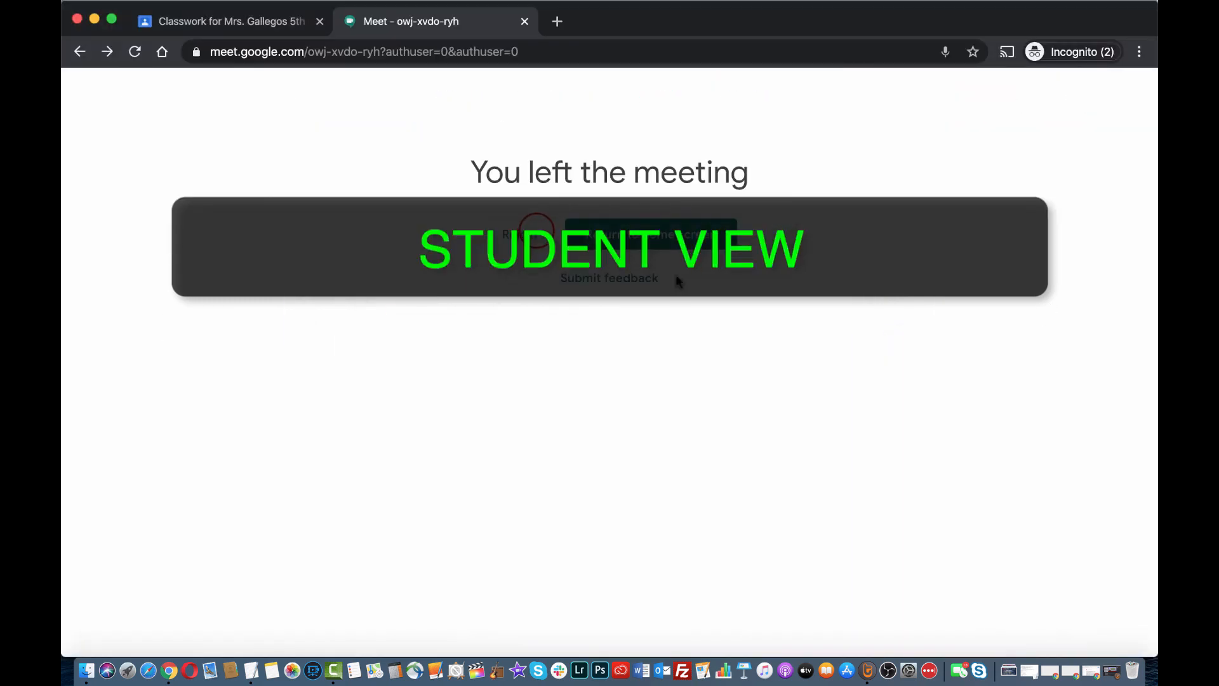
# Student relaunches Meet from Classwork, gets the non-working code page, and closes the tab
pyautogui.click(649, 233)
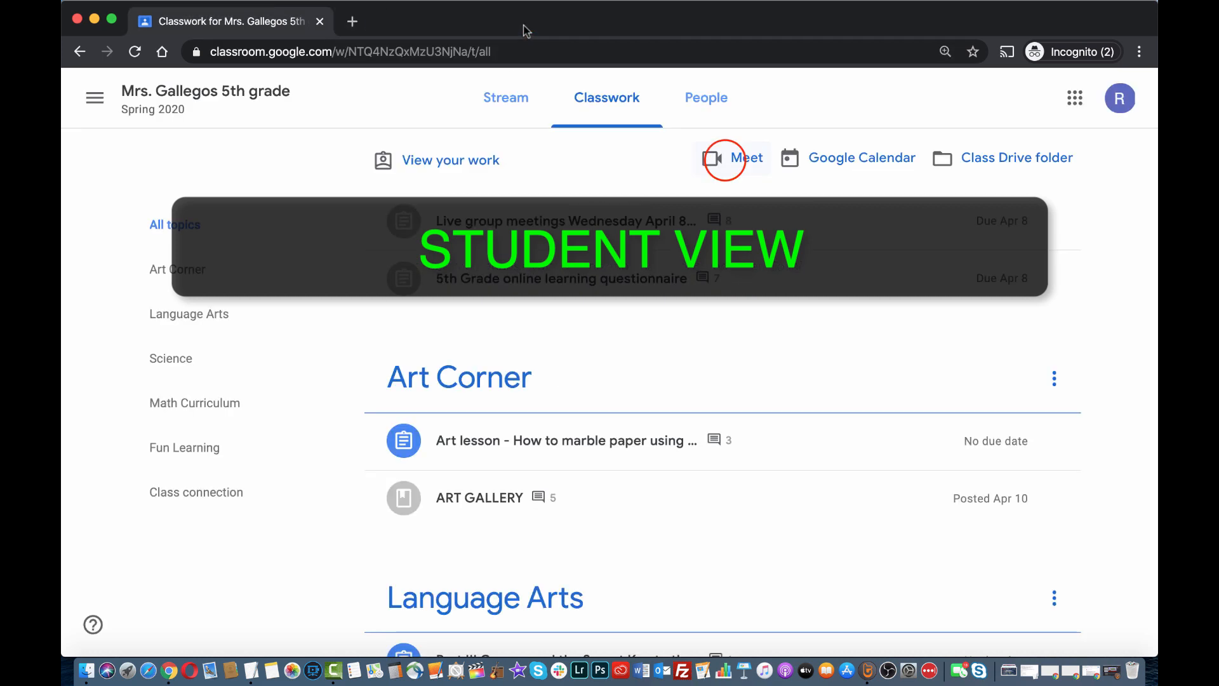
pyautogui.click(745, 157)
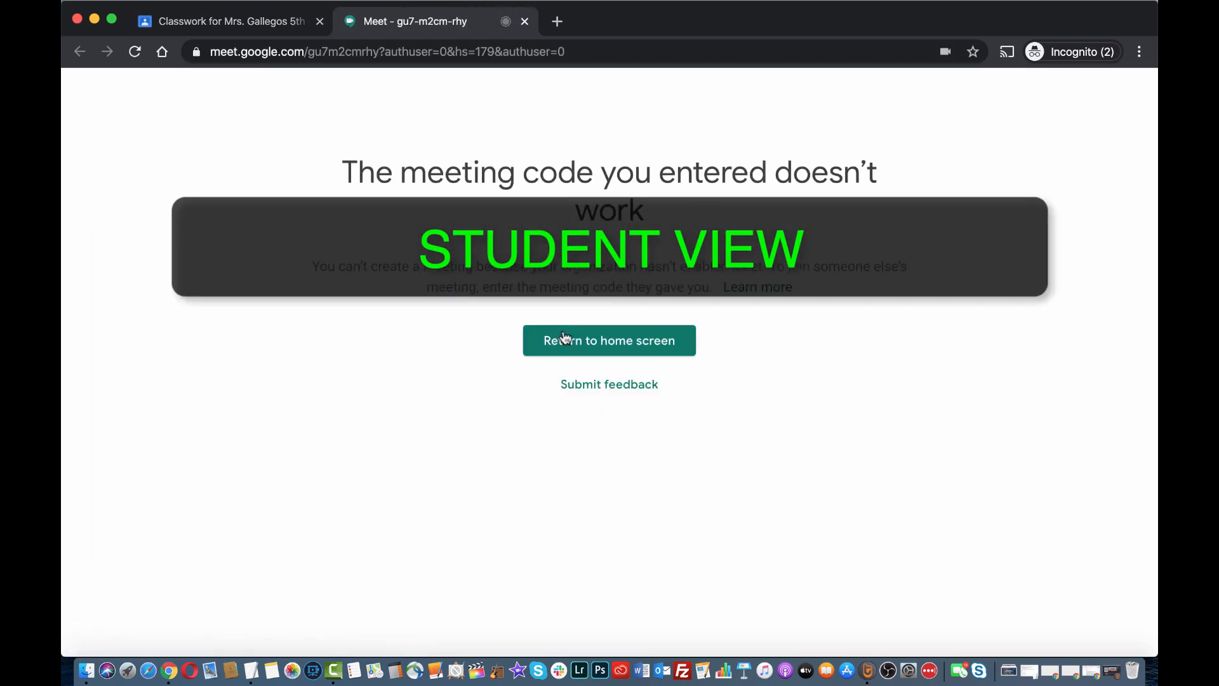
pyautogui.click(609, 340)
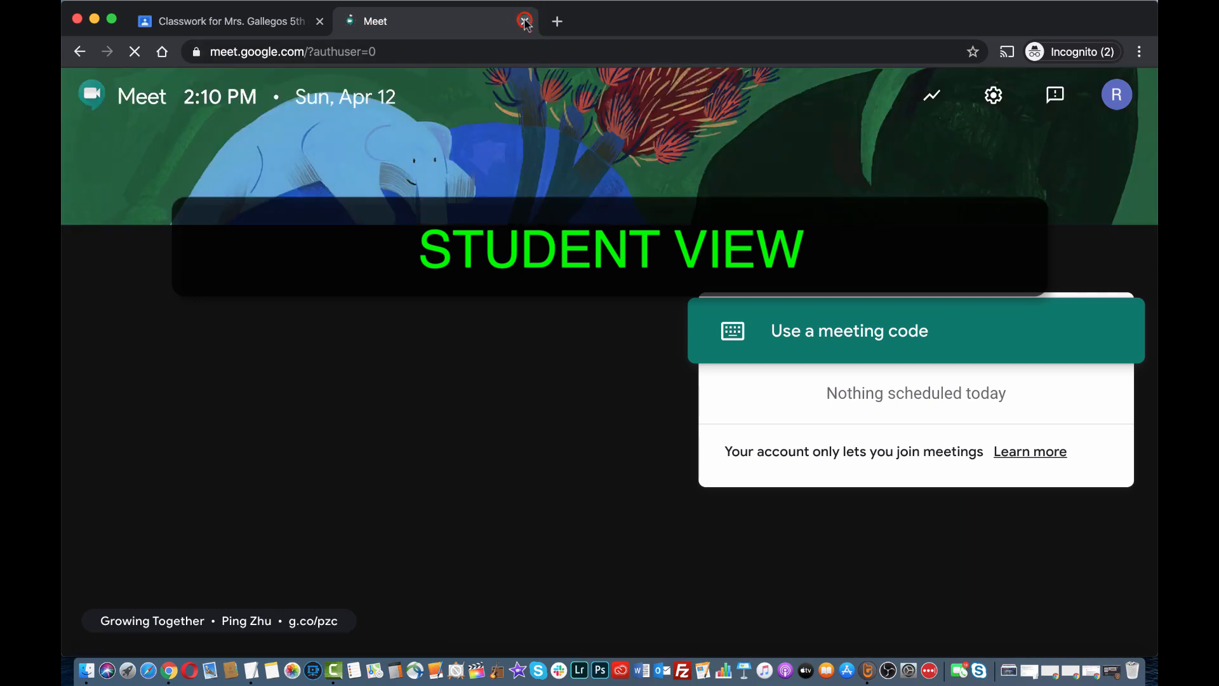
pyautogui.click(525, 21)
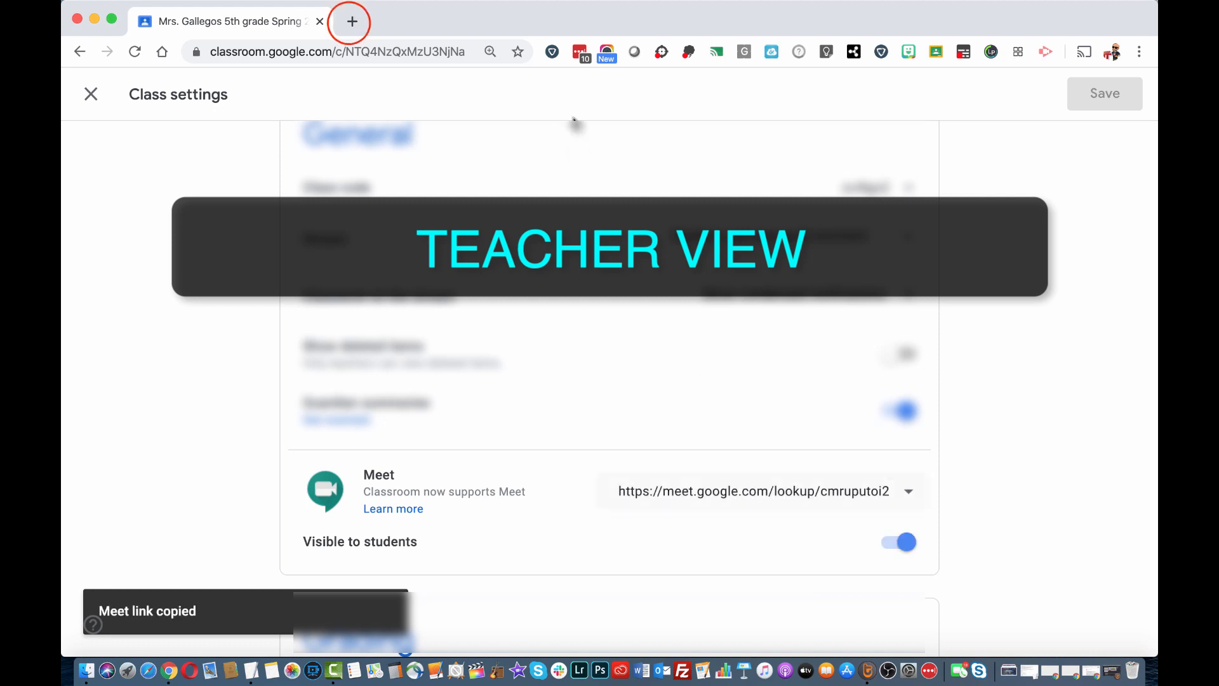
# Paste the new Meet link into a new tab and join with the camera off
pyautogui.click(351, 20)
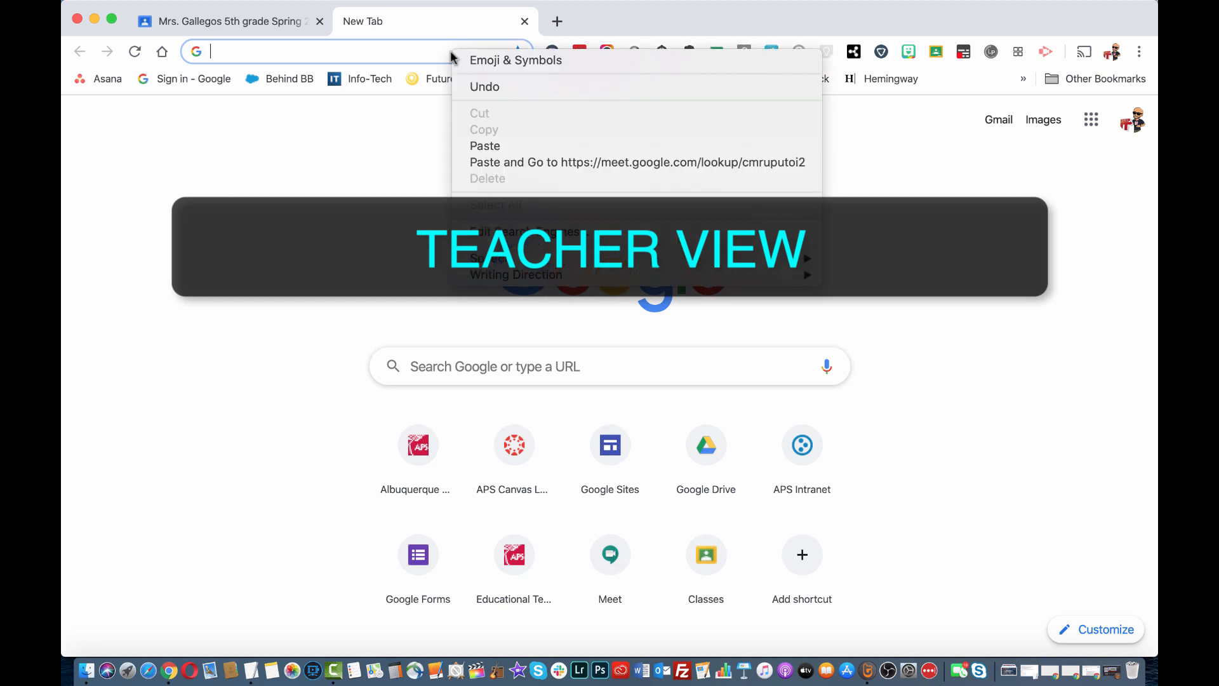
pyautogui.click(637, 162)
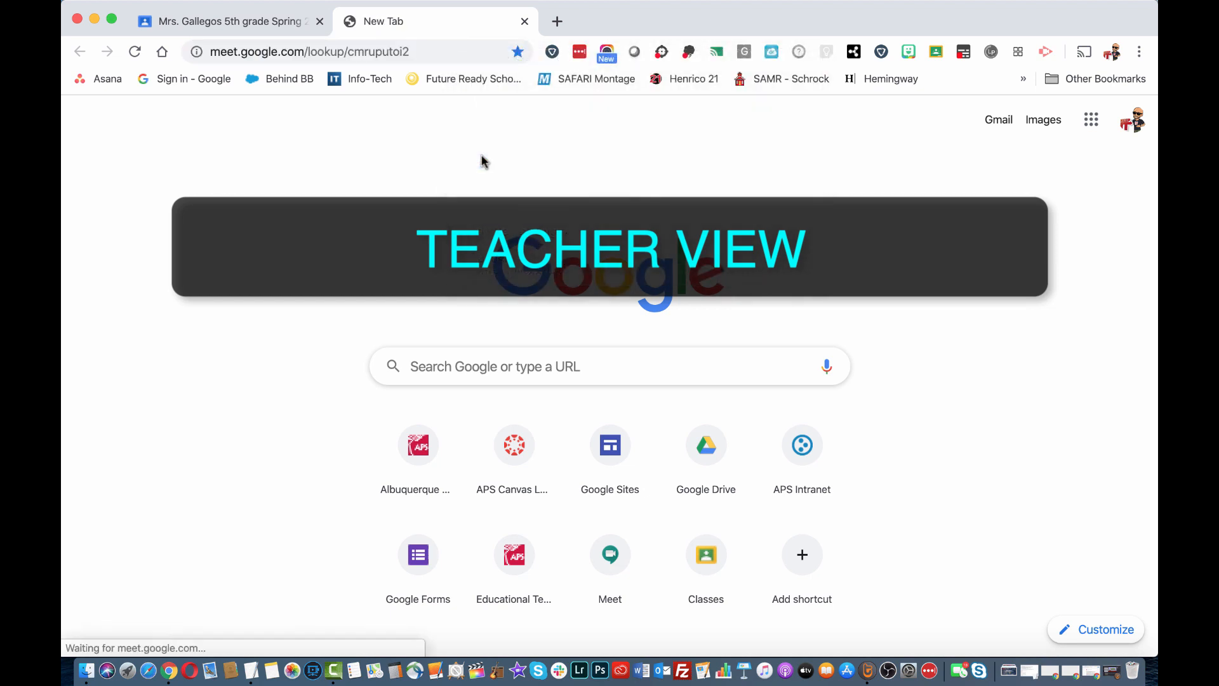
pyautogui.click(610, 554)
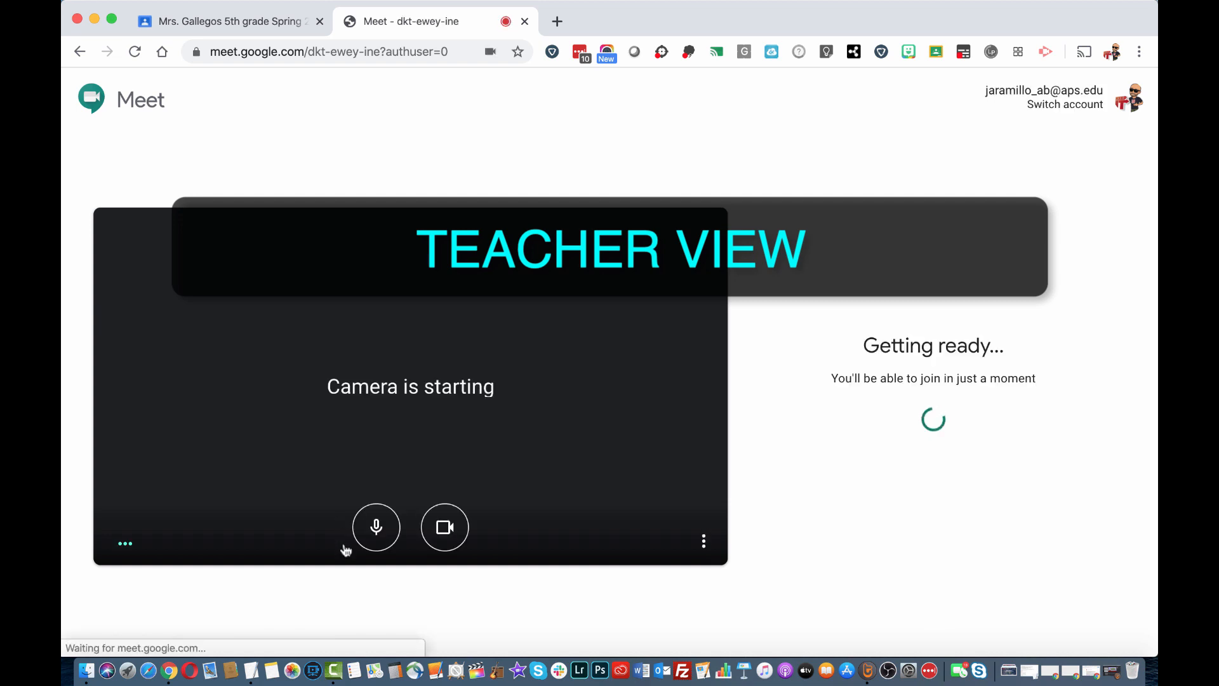
pyautogui.click(444, 527)
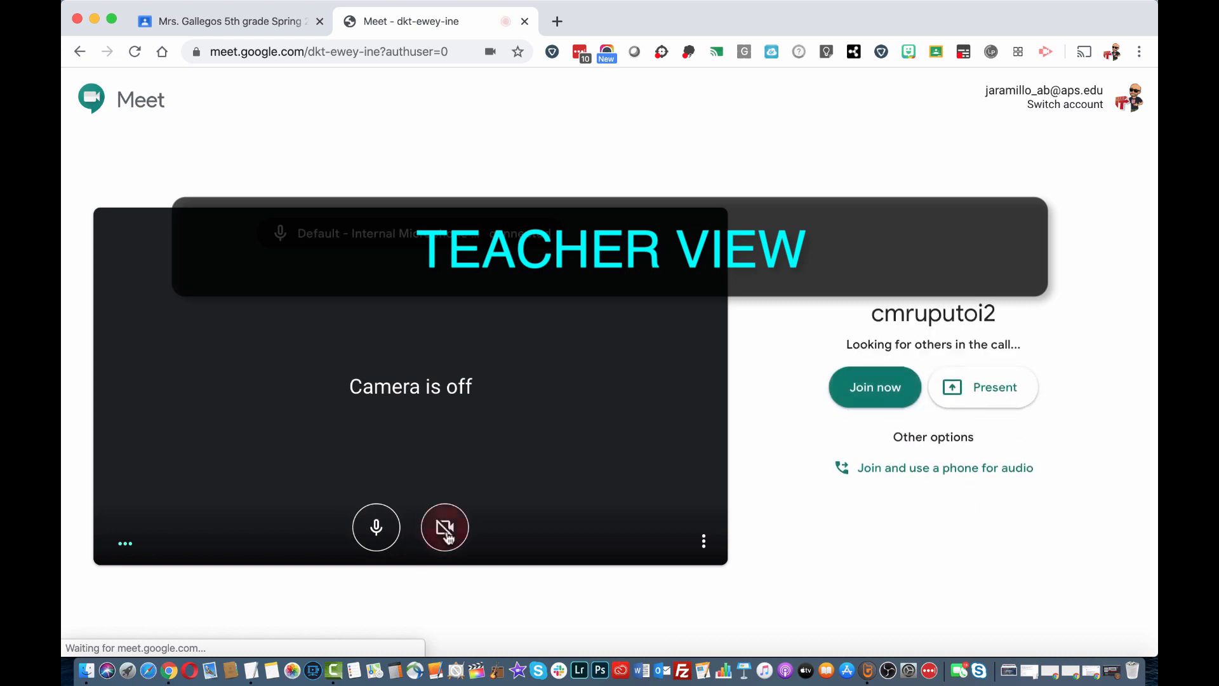
pyautogui.click(376, 527)
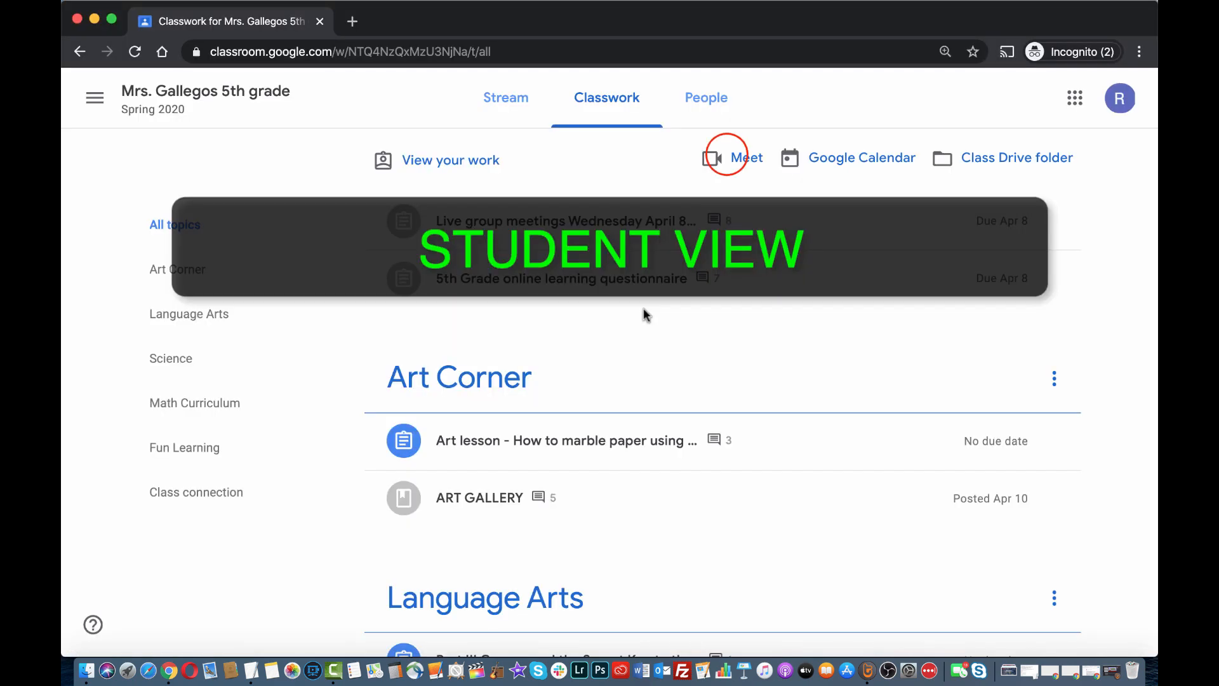
# As the student, join the teacher's class Meet call with camera and microphone off
pyautogui.click(745, 157)
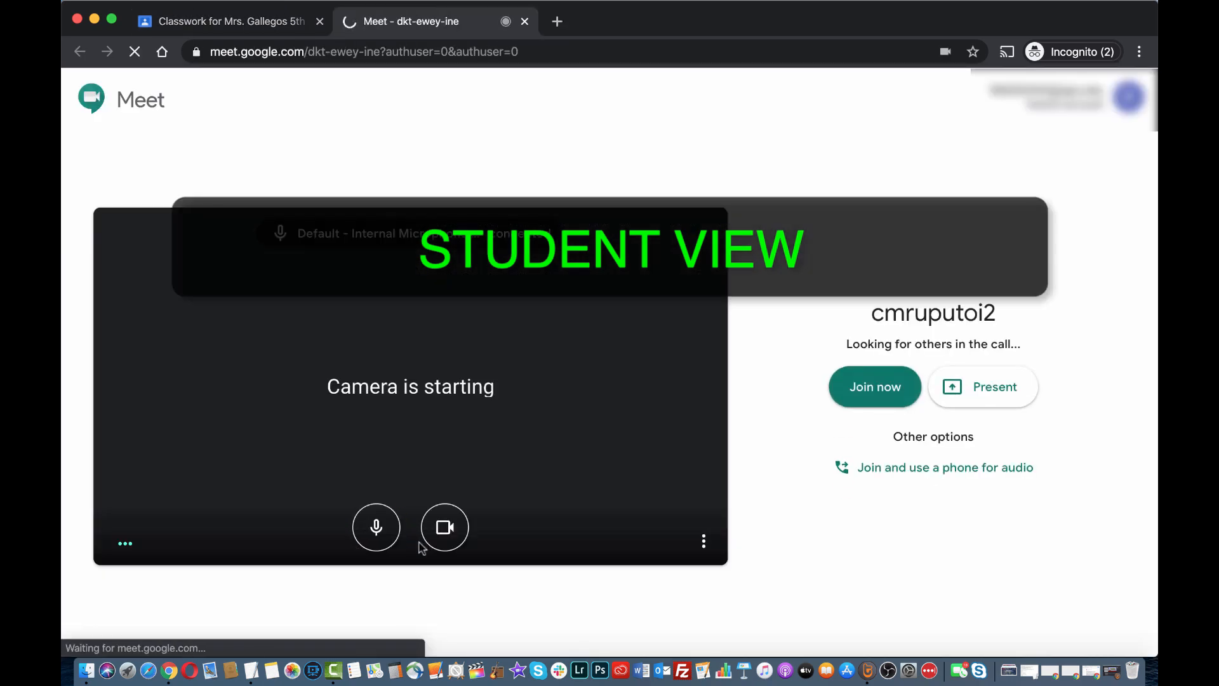
pyautogui.click(444, 527)
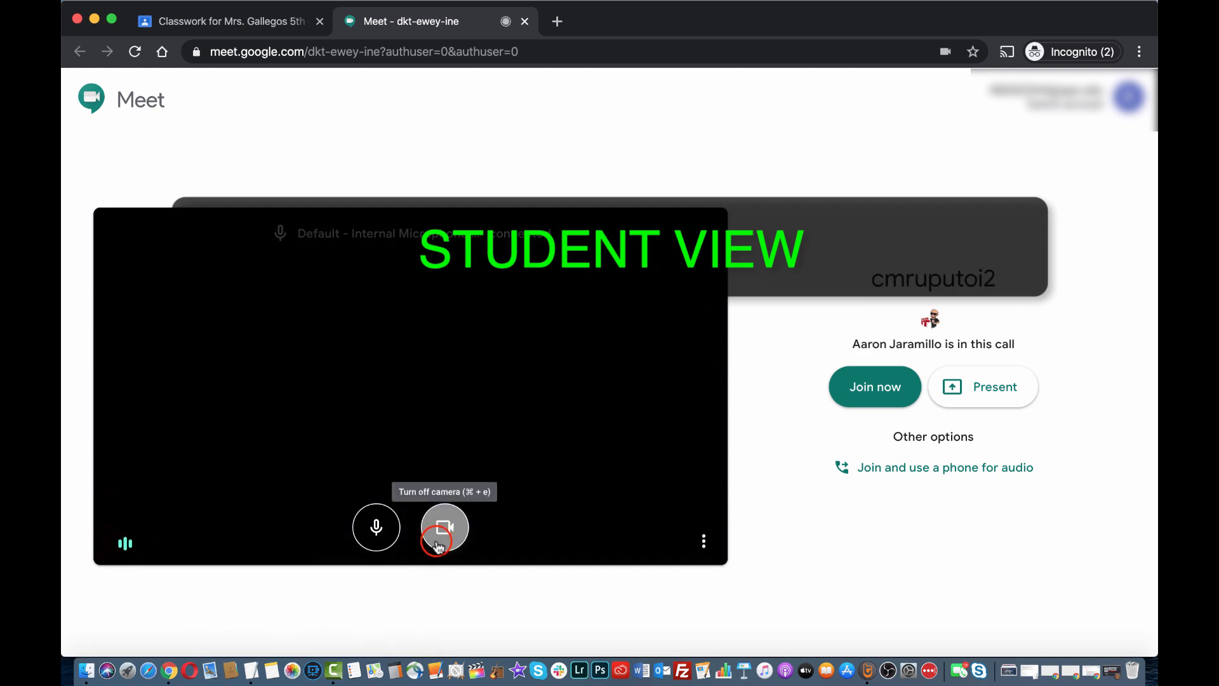
pyautogui.click(444, 526)
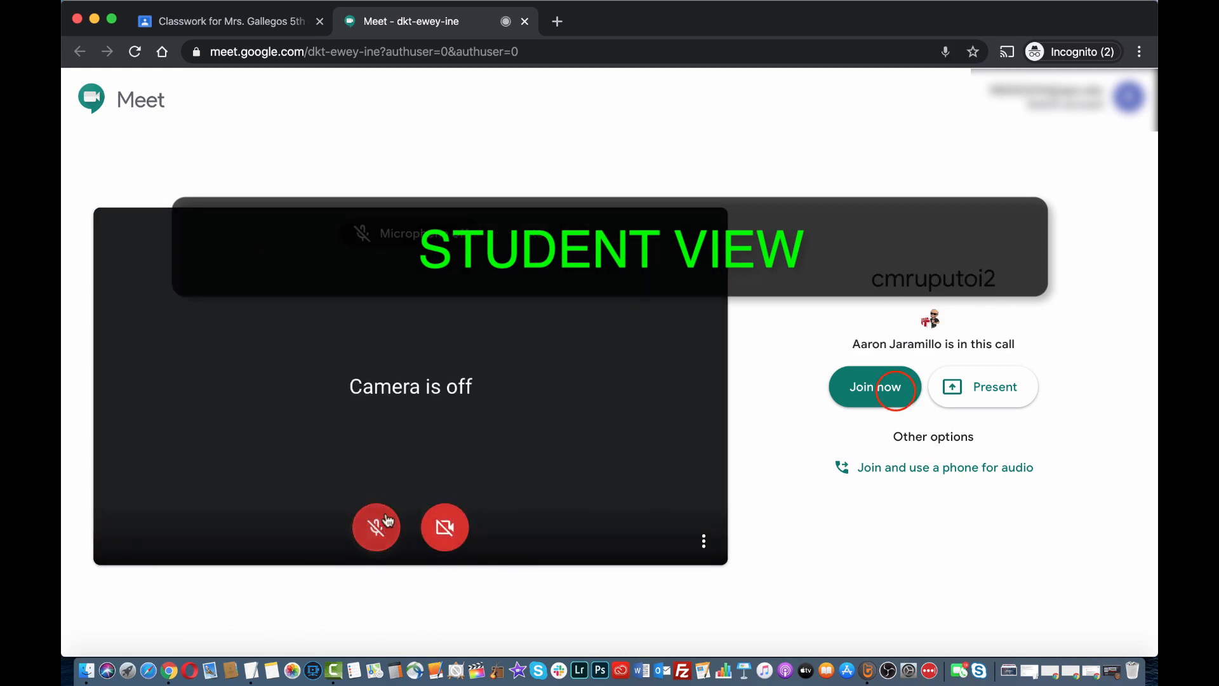
pyautogui.click(874, 387)
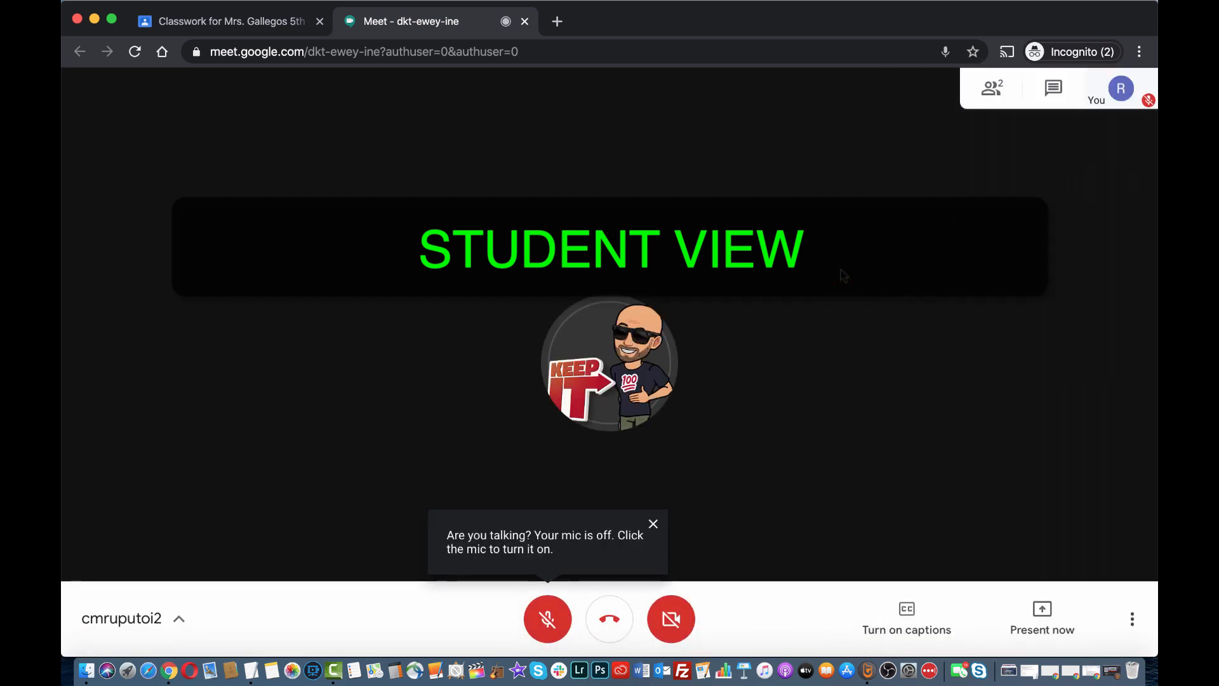
pyautogui.moveTo(609, 618)
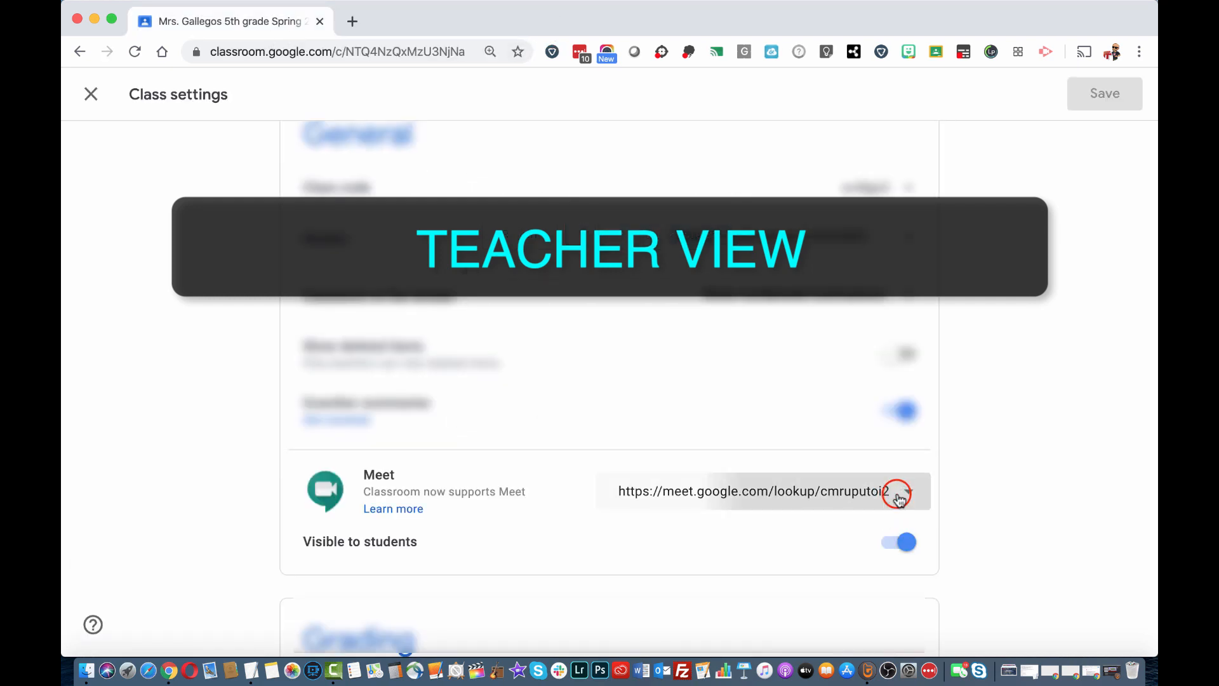
pyautogui.moveTo(862, 566)
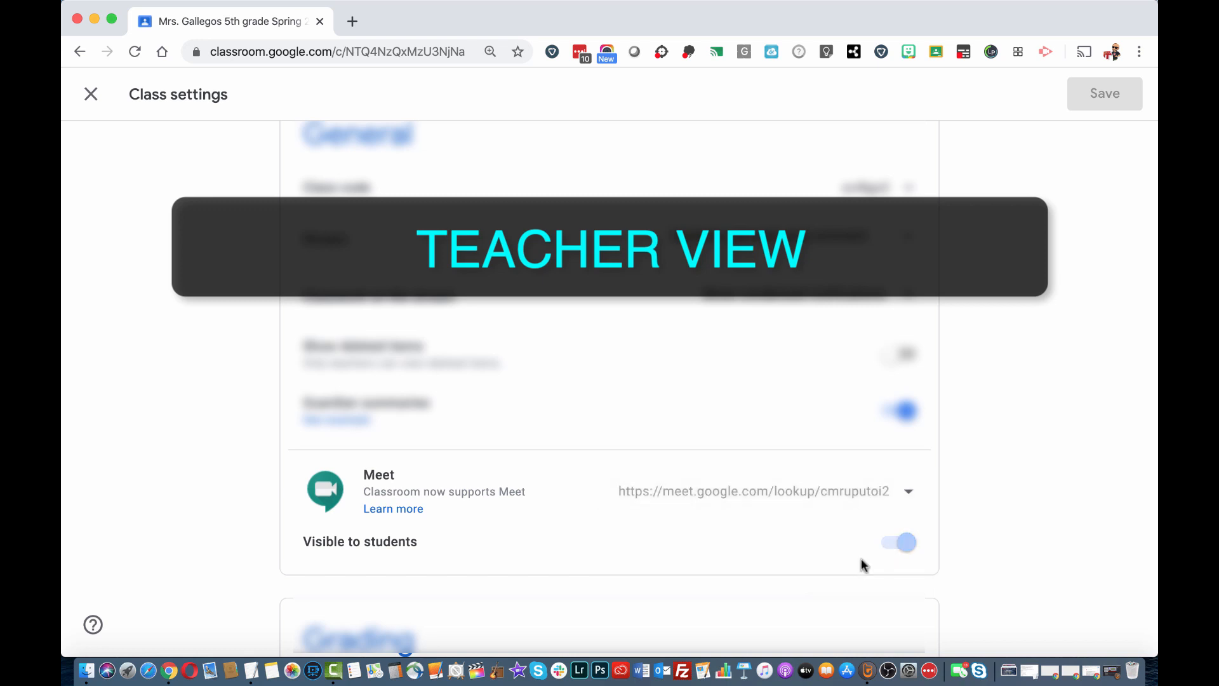
pyautogui.click(898, 542)
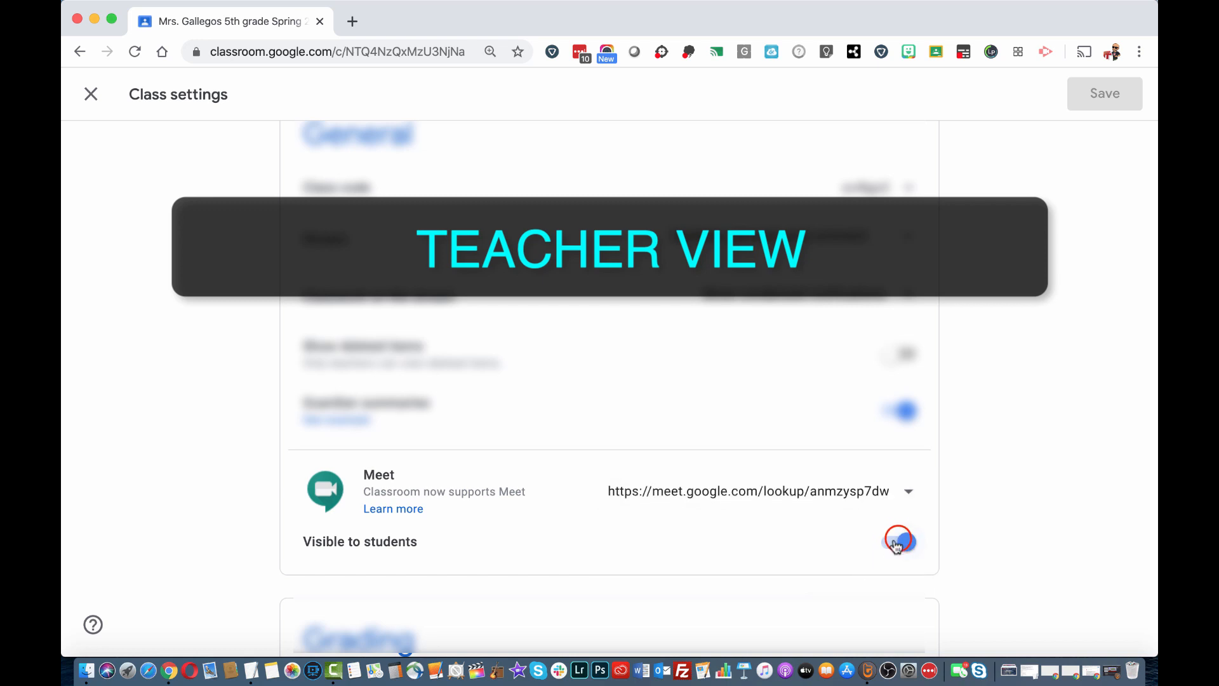
pyautogui.click(900, 542)
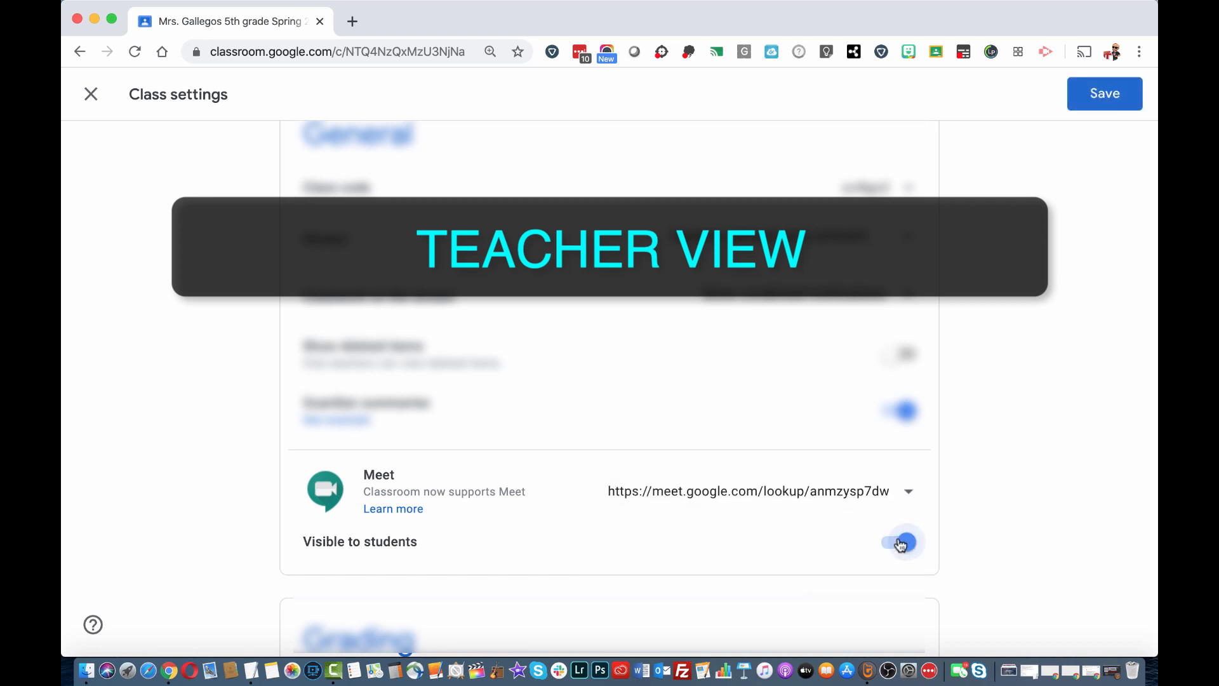